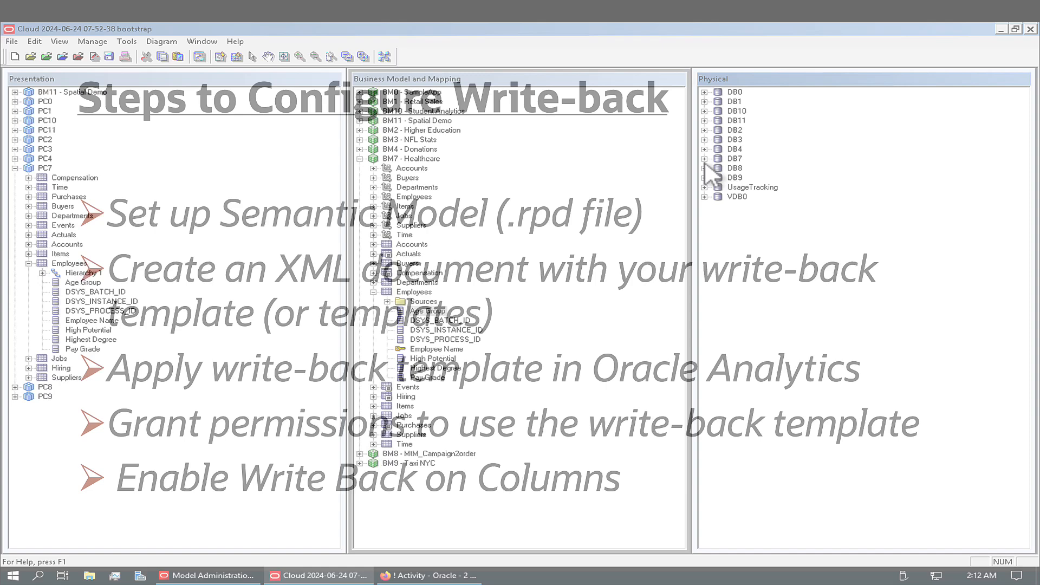
- Uncheck Cacheable in the HC_D_EMPLOYEES physical table properties under DB7 and accept the change
{"action": "left_click", "coordinate": [705, 158]}
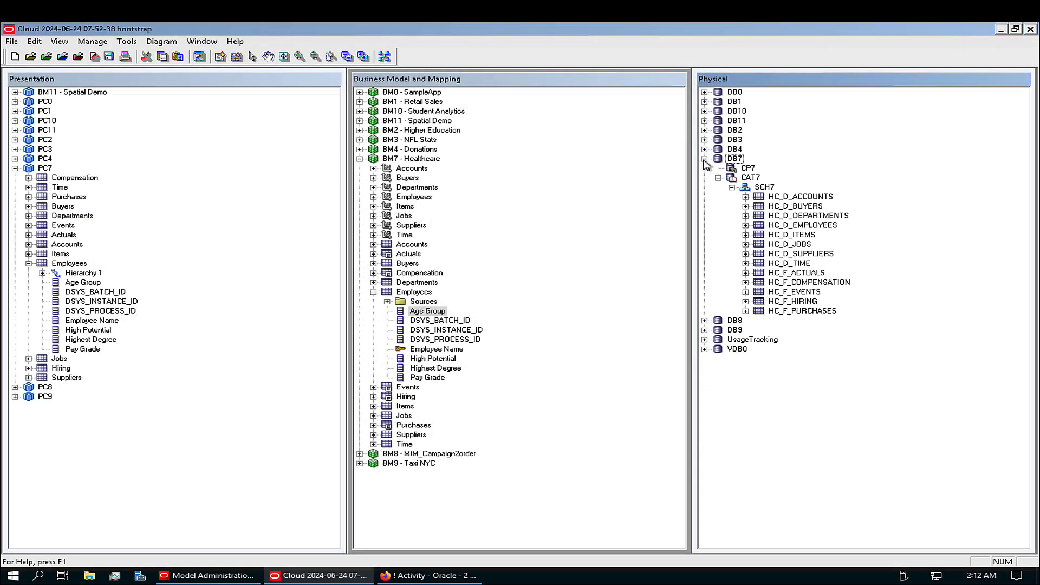
{"action": "mouse_move", "coordinate": [766, 209]}
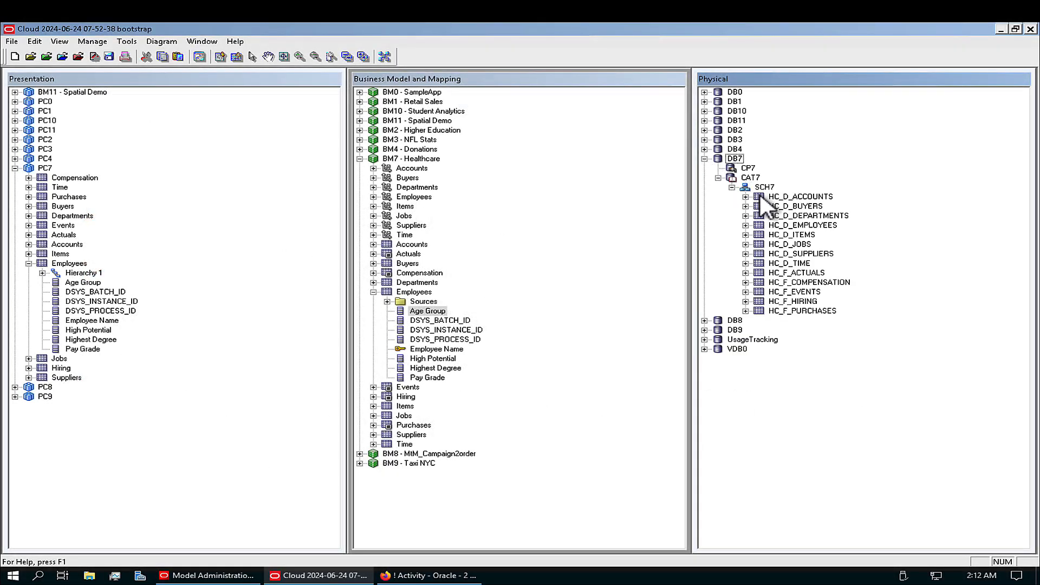
{"action": "left_click", "coordinate": [801, 225]}
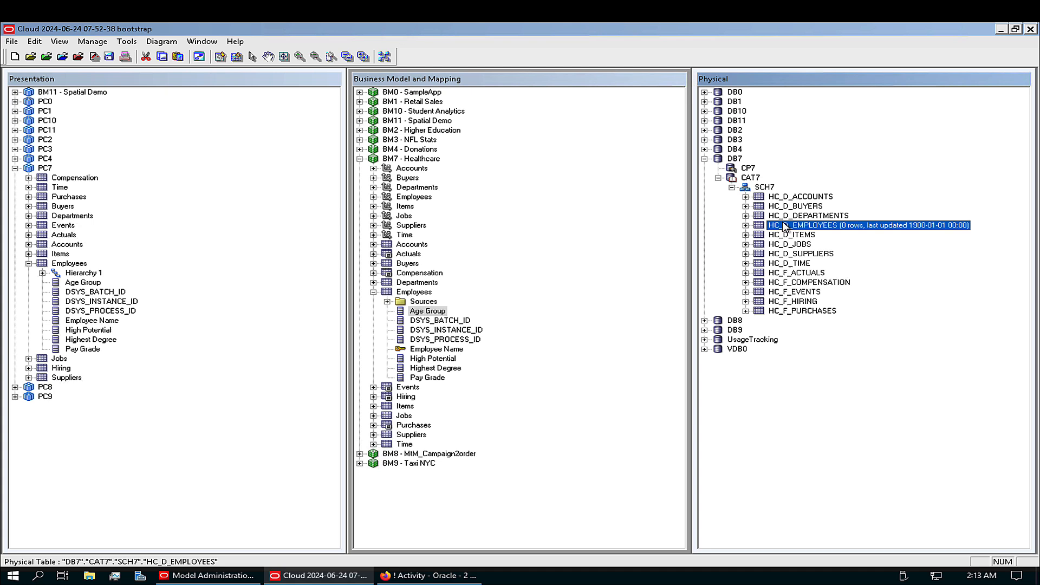
{"action": "double_click", "coordinate": [799, 226]}
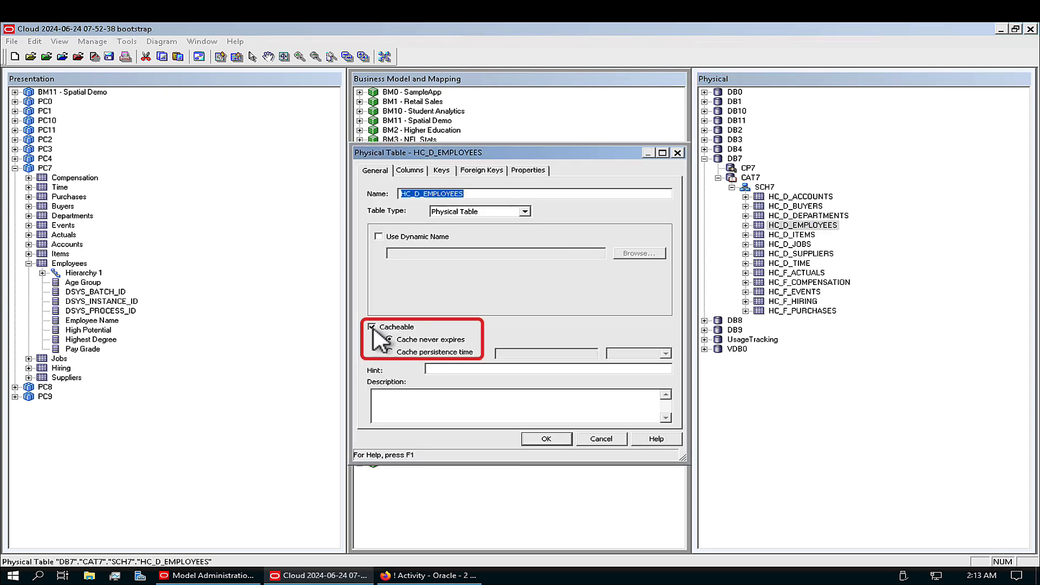
{"action": "left_click", "coordinate": [371, 326]}
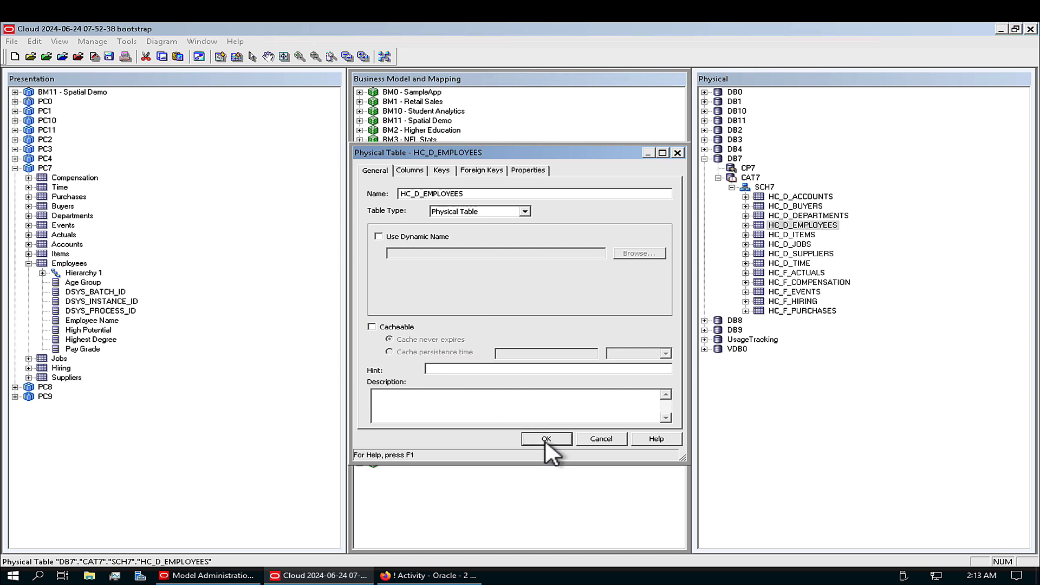
{"action": "left_click", "coordinate": [546, 439]}
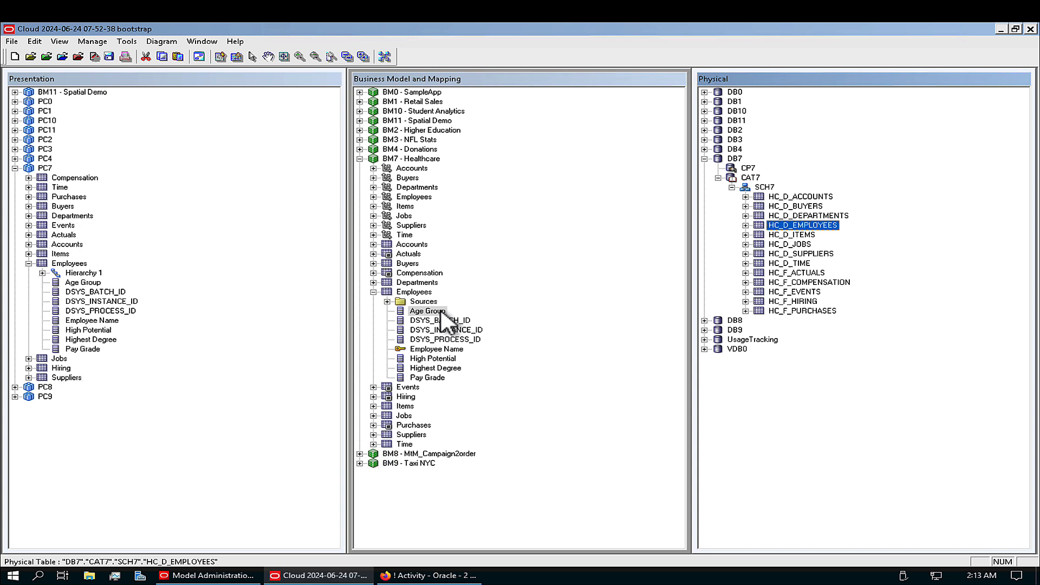
- Mark the Age Group logical column as Writeable and accept the change
{"action": "double_click", "coordinate": [428, 311]}
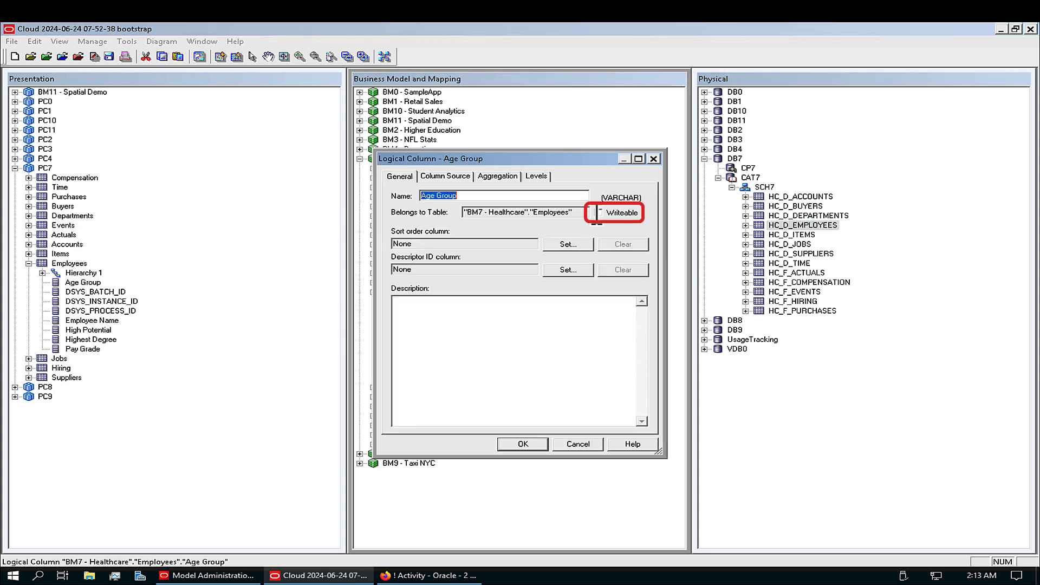
{"action": "left_click", "coordinate": [598, 212]}
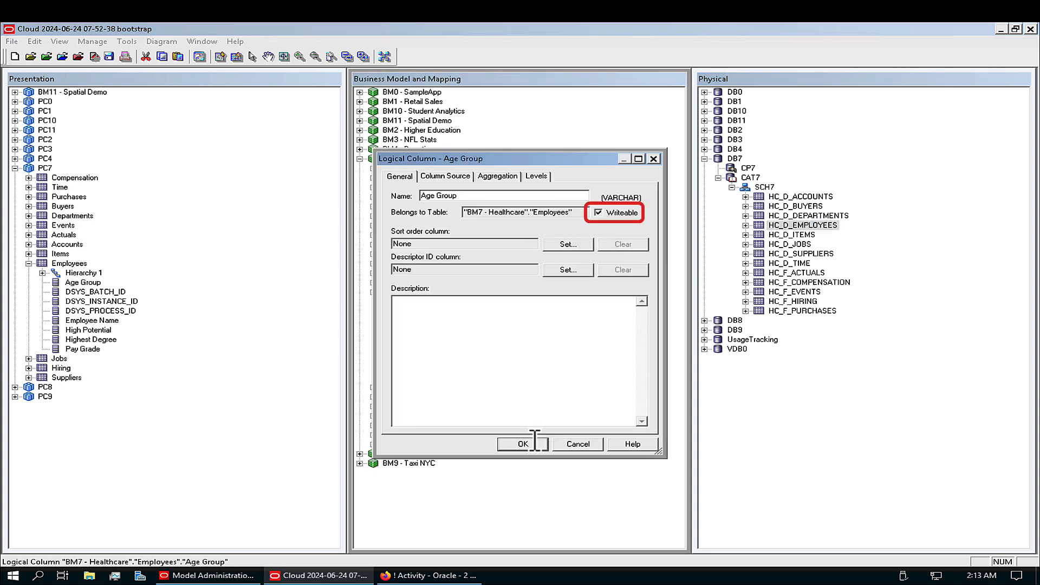
{"action": "left_click", "coordinate": [521, 445]}
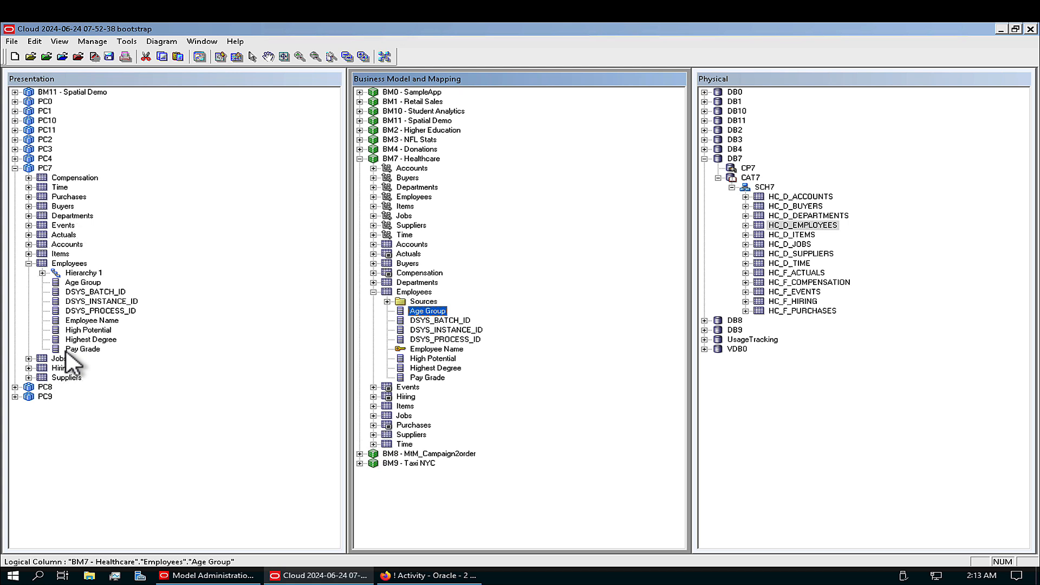
- Grant a role Read/Write permission on the Age Group presentation column
{"action": "left_click", "coordinate": [84, 282]}
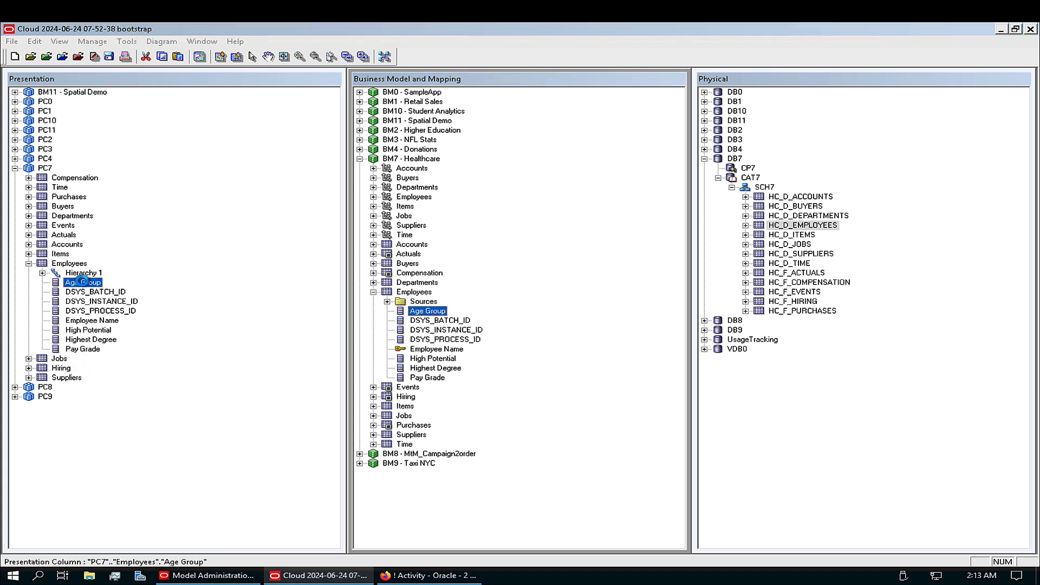
{"action": "double_click", "coordinate": [83, 282]}
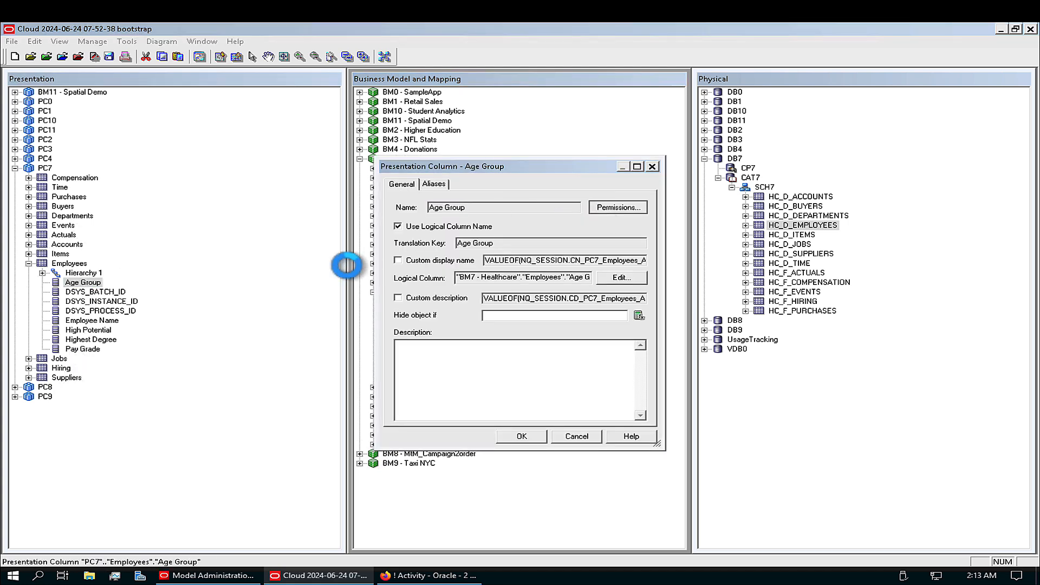
{"action": "left_click", "coordinate": [616, 207]}
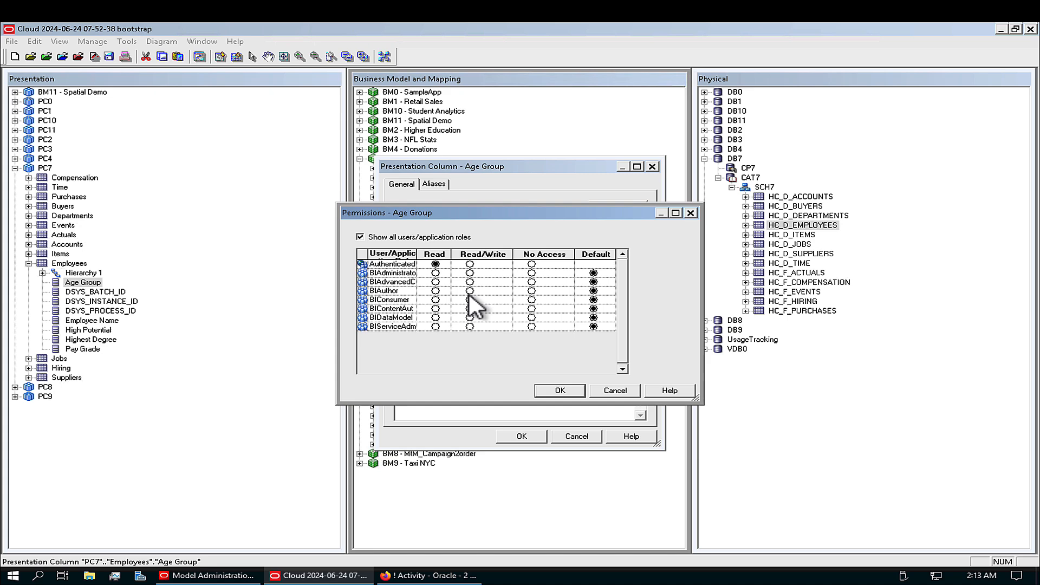
{"action": "left_click", "coordinate": [559, 390]}
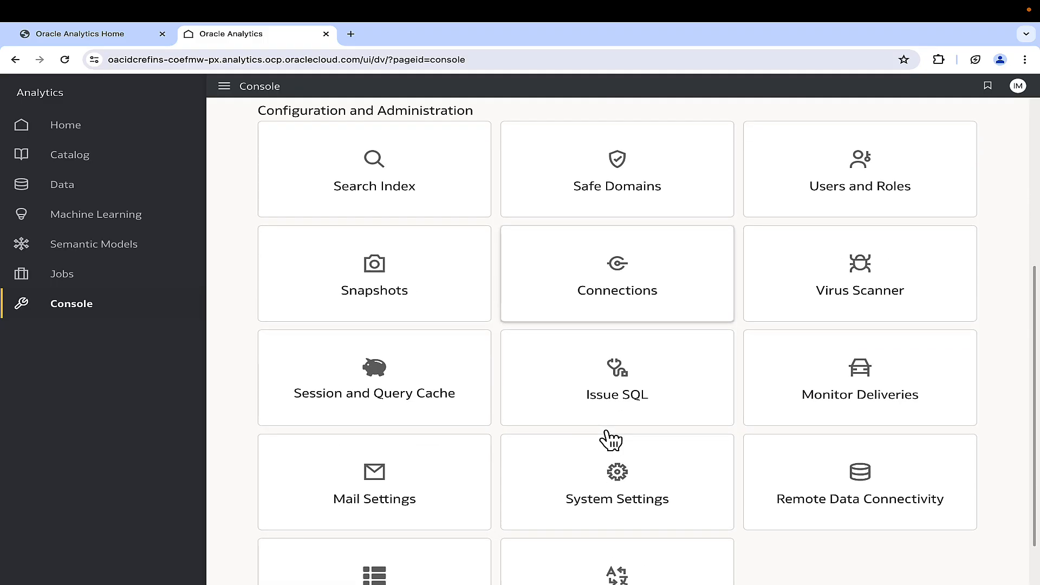
- Review the WriteBack Template XML with the SetAgeGroup message in System Settings and apply it
{"action": "left_click", "coordinate": [617, 482]}
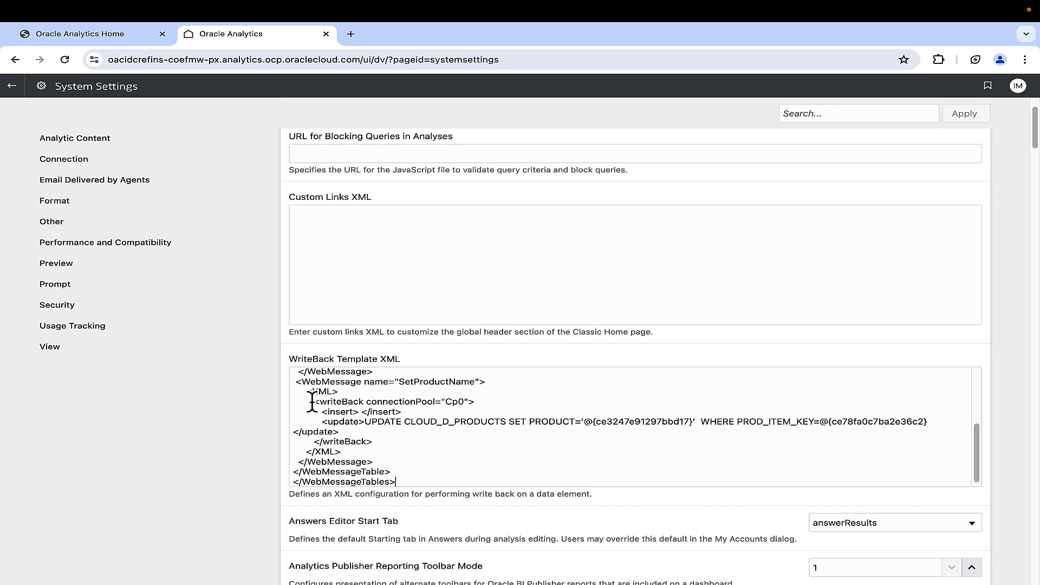
{"action": "scroll", "scroll_direction": "up", "scroll_amount": 3}
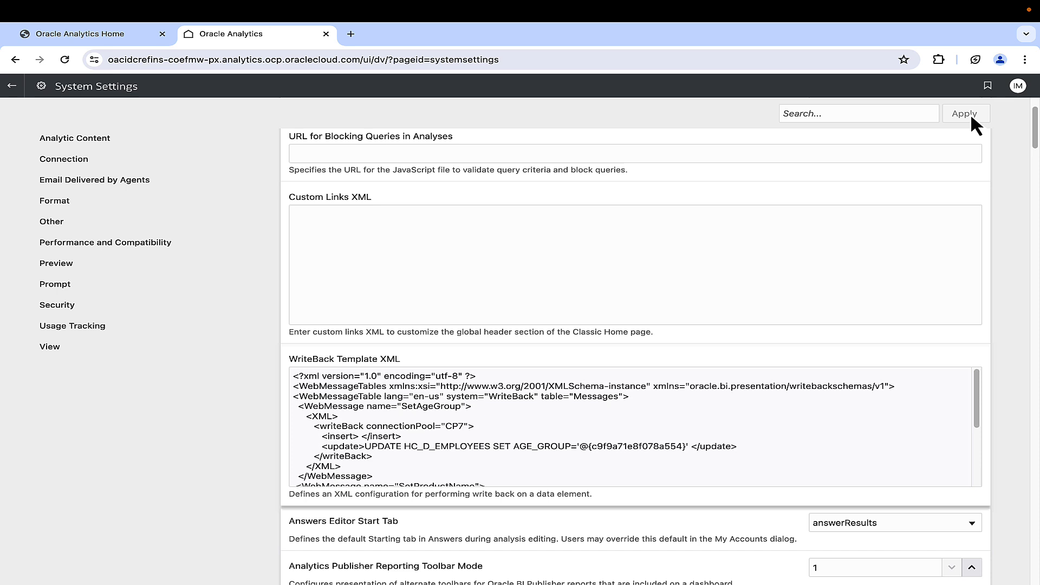
{"action": "left_click", "coordinate": [965, 113]}
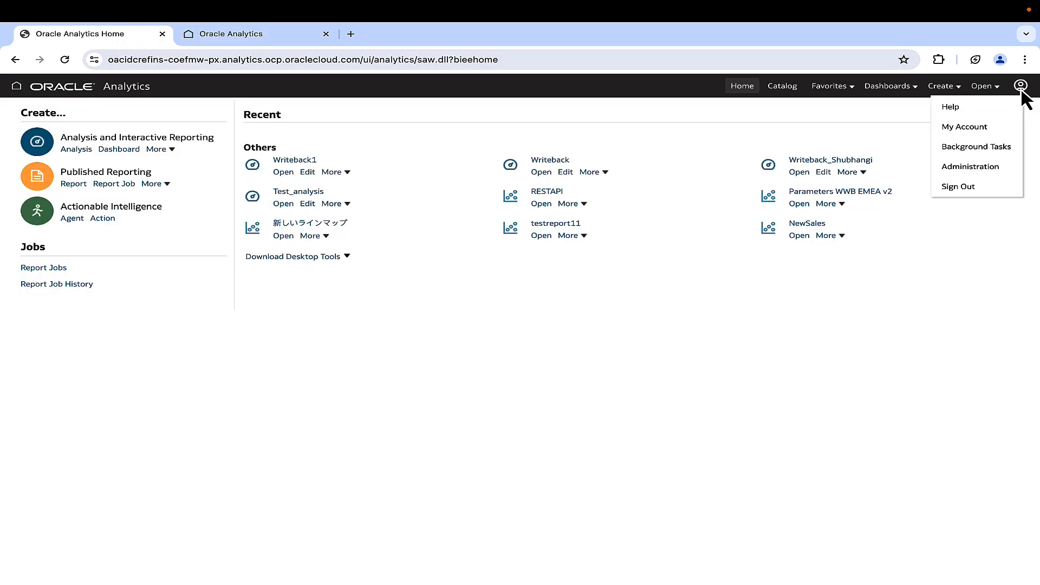
- Check in Manage Privileges that Write Back to Database is granted to Authenticated User
{"action": "left_click", "coordinate": [971, 167]}
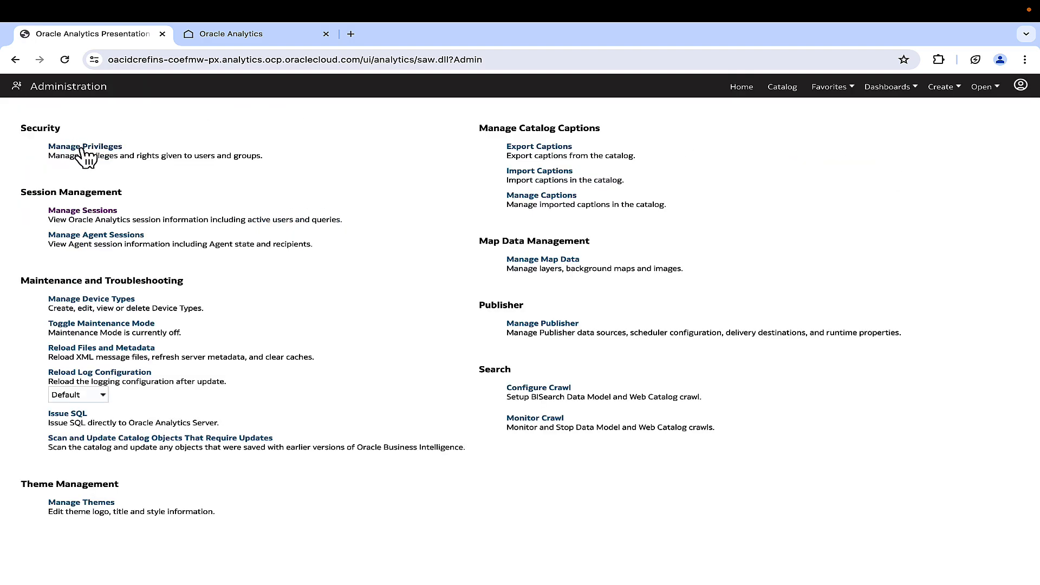
{"action": "left_click", "coordinate": [84, 146]}
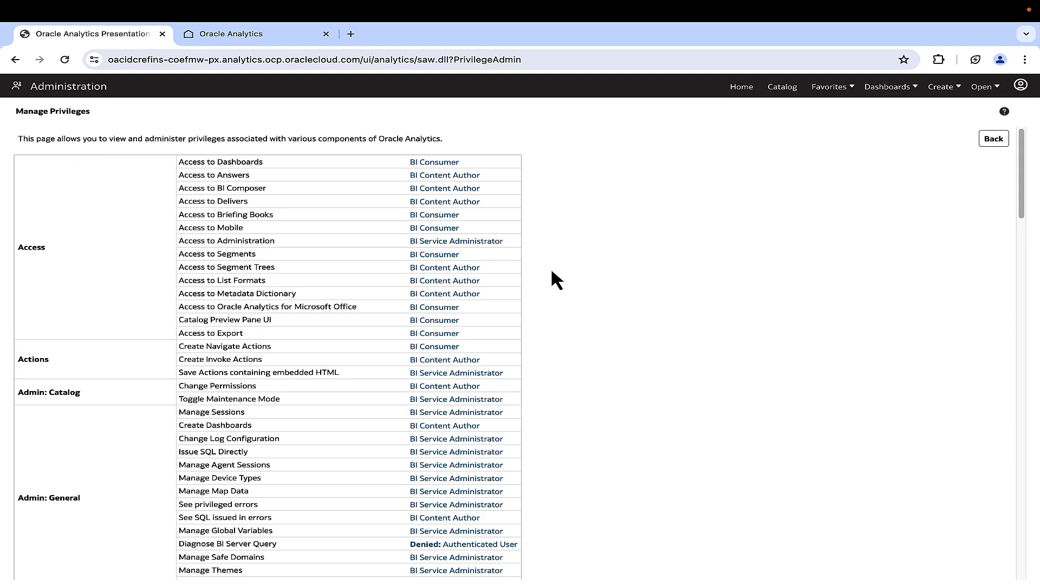
{"action": "scroll", "scroll_direction": "down", "scroll_amount": 3}
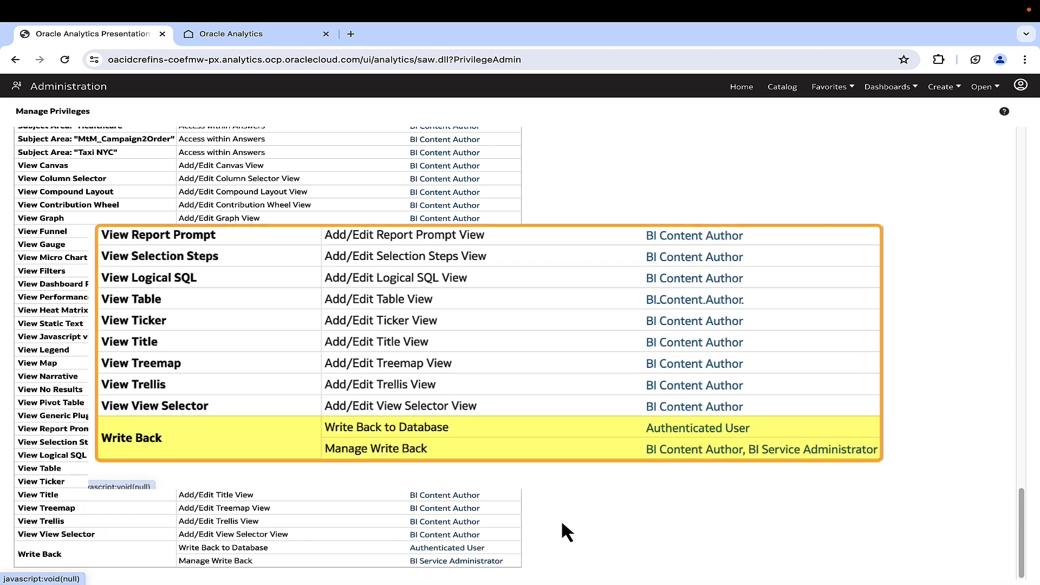
{"action": "mouse_move", "coordinate": [542, 571]}
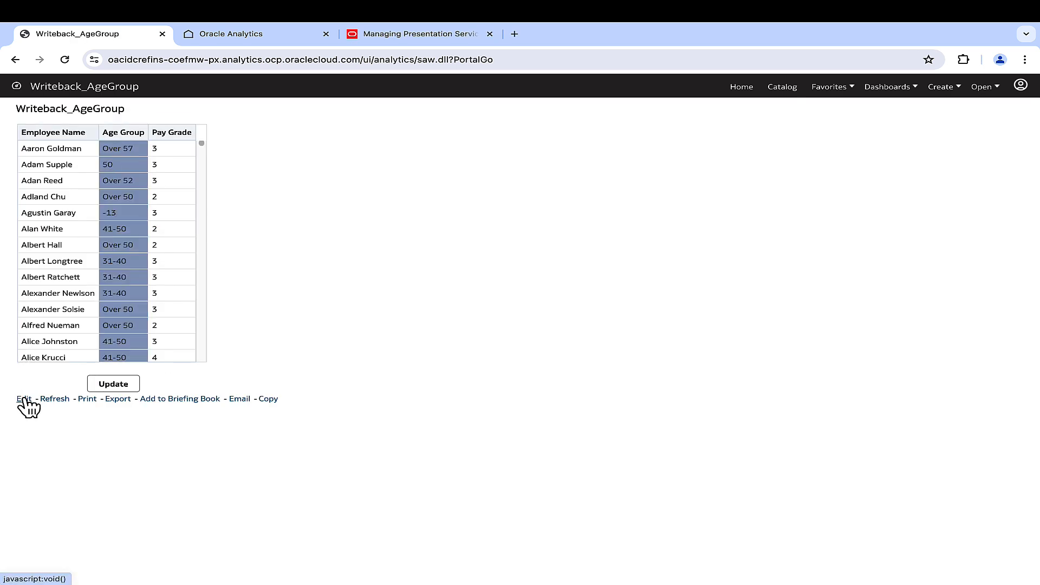
- Enable write back on the Age Group column with a 12-column text field width
{"action": "left_click", "coordinate": [23, 399]}
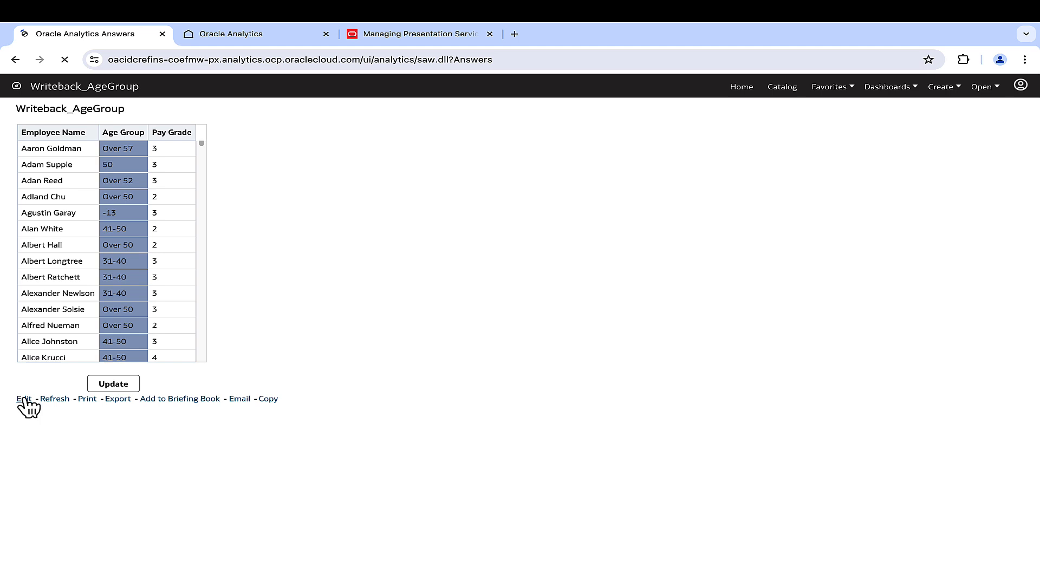
{"action": "left_click", "coordinate": [23, 398]}
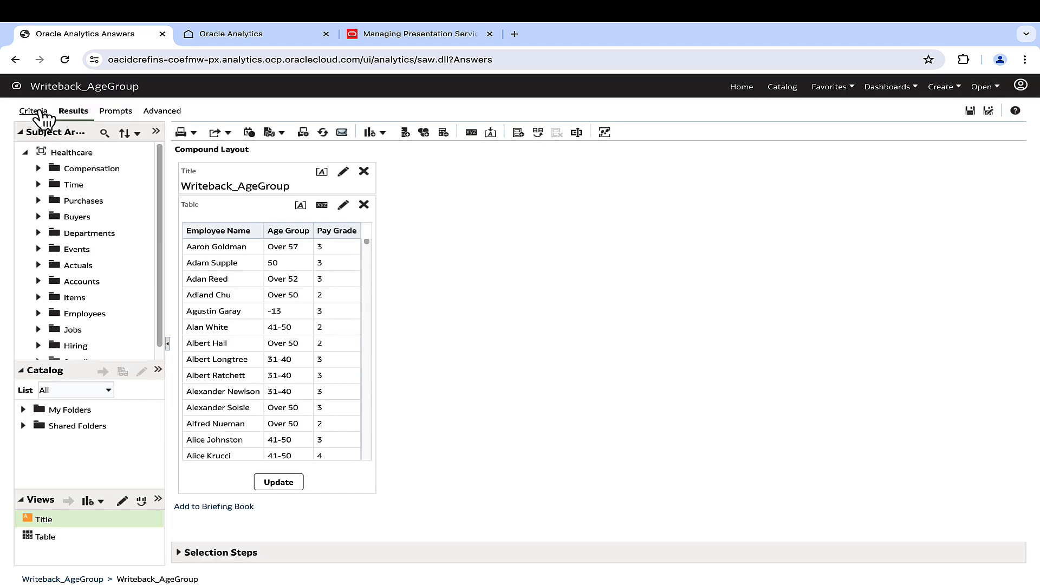
{"action": "left_click", "coordinate": [33, 111]}
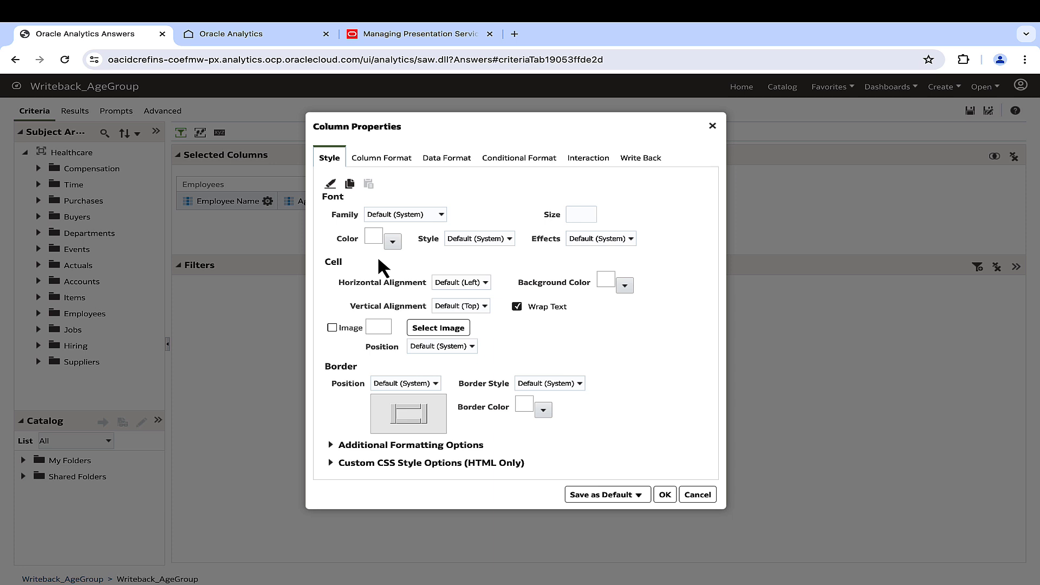
{"action": "left_click", "coordinate": [639, 157]}
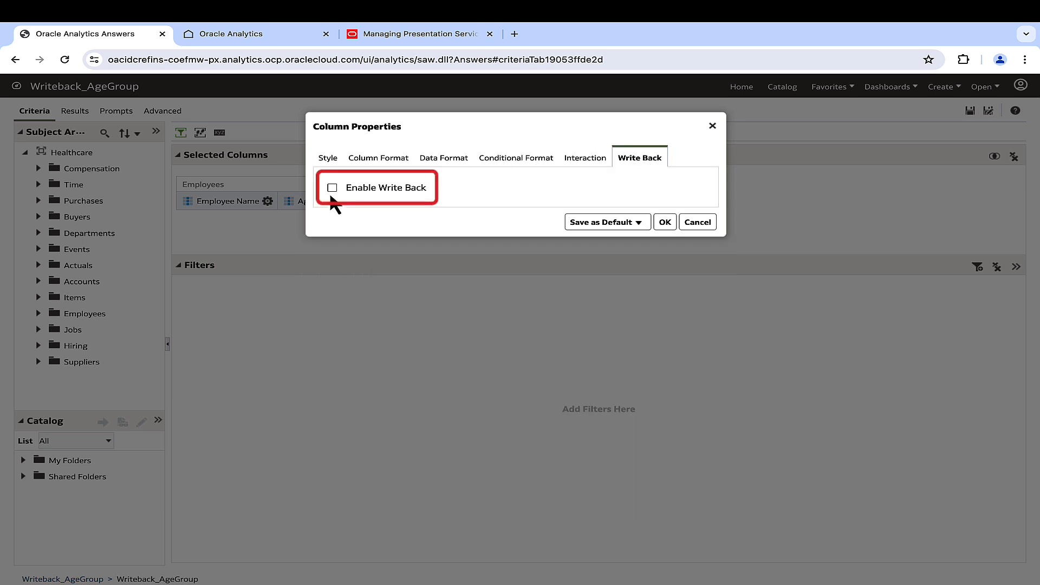
{"action": "left_click", "coordinate": [332, 187]}
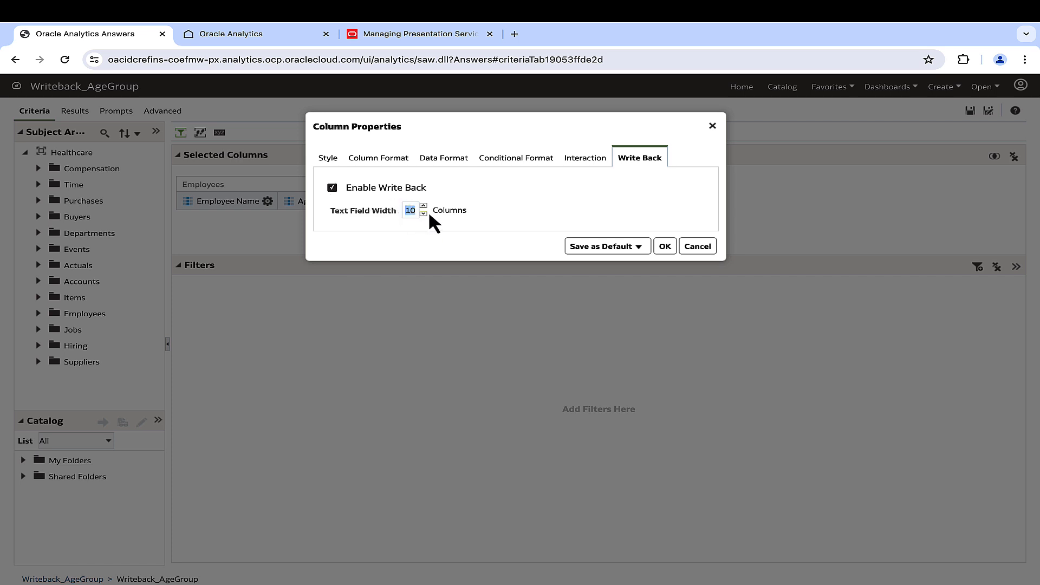
{"action": "left_click", "coordinate": [424, 207]}
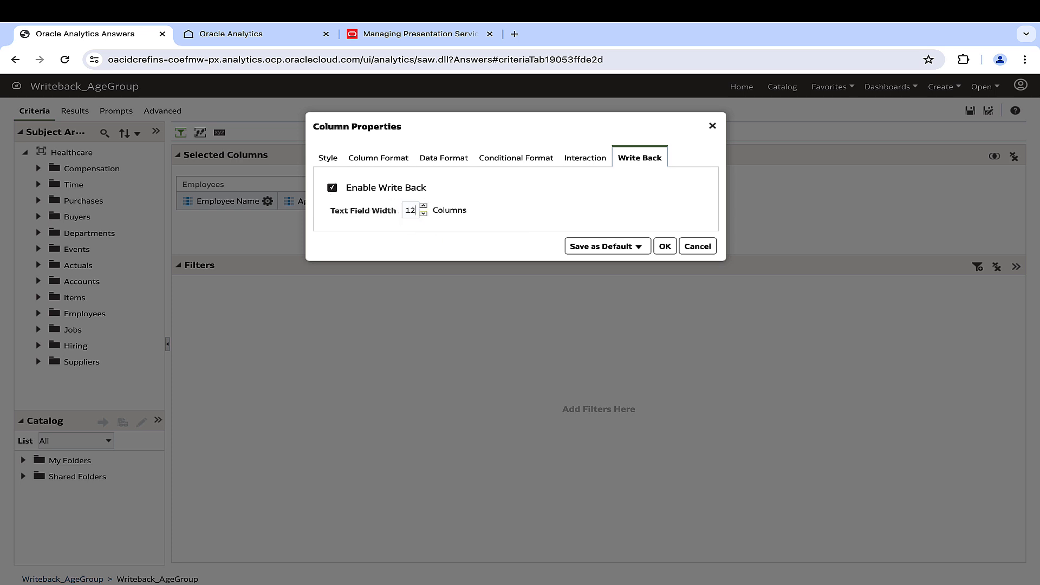
{"action": "mouse_move", "coordinate": [461, 229]}
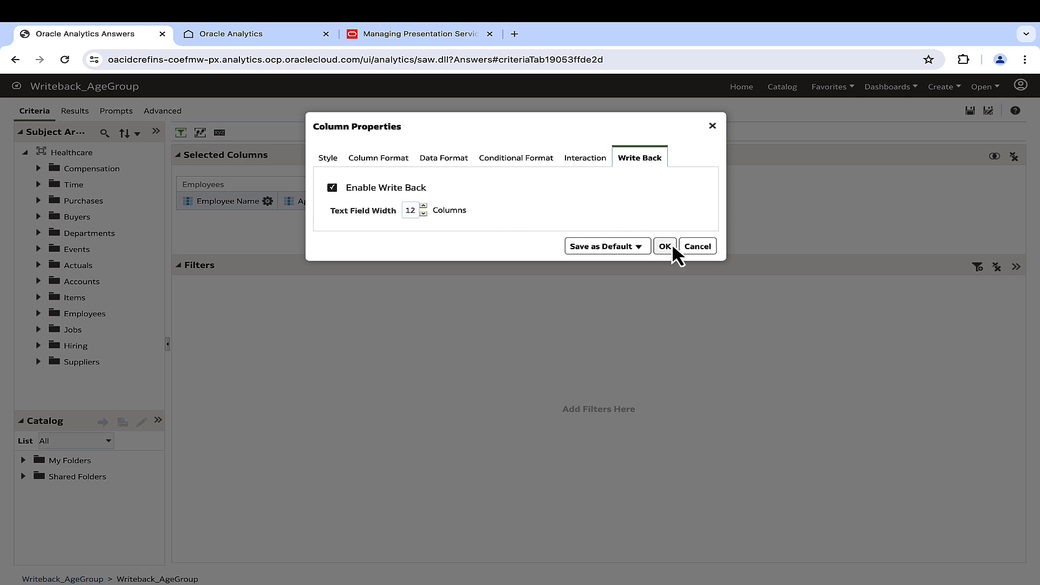
- Save the Writeback_AgeGroup analysis and view its results table
{"action": "left_click", "coordinate": [664, 245]}
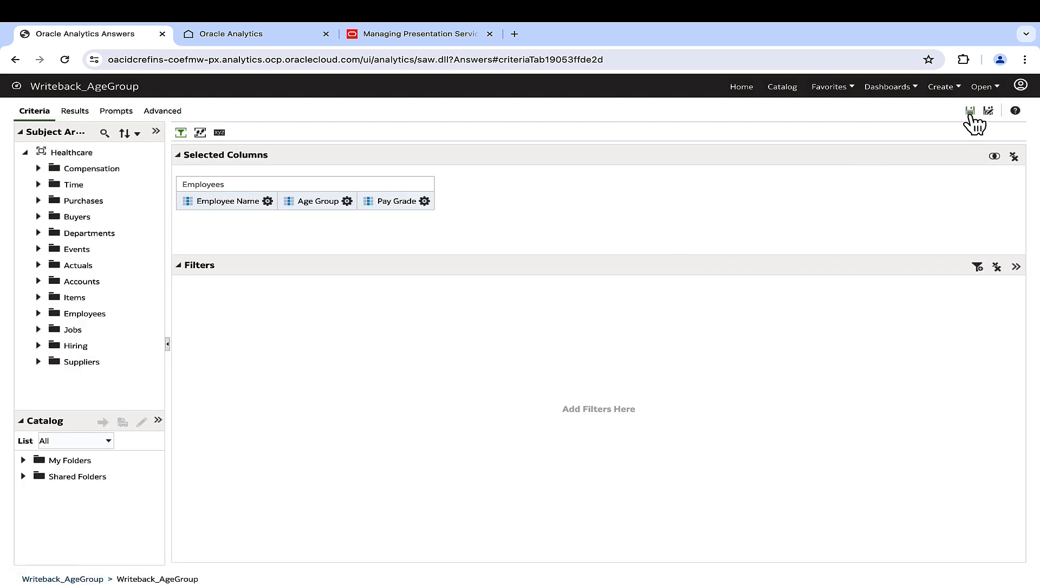
{"action": "left_click", "coordinate": [969, 111]}
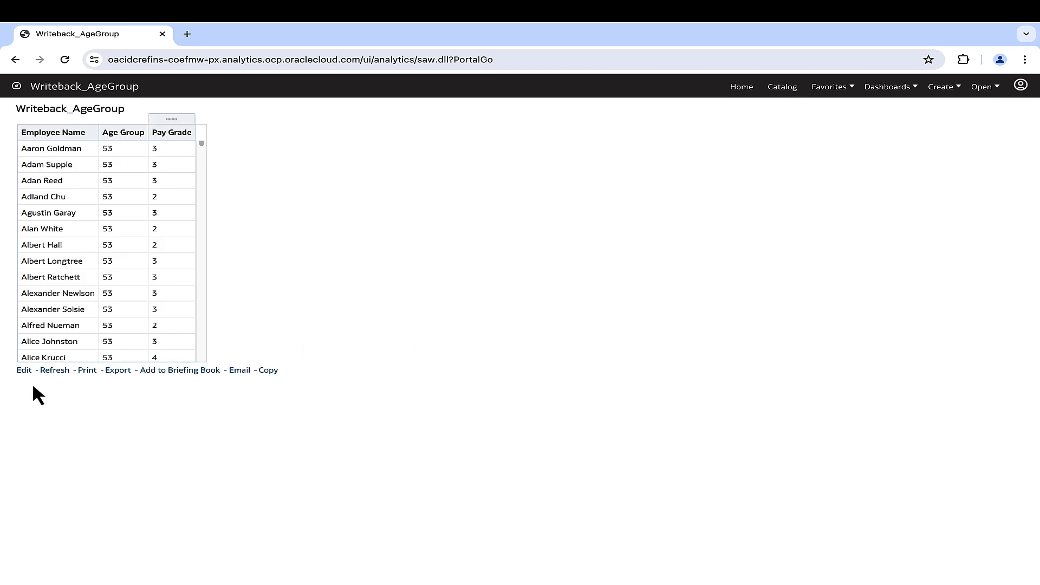
- Set SetAgeGroup as the table's write-back template name, then save and reopen the analysis
{"action": "left_click", "coordinate": [24, 371]}
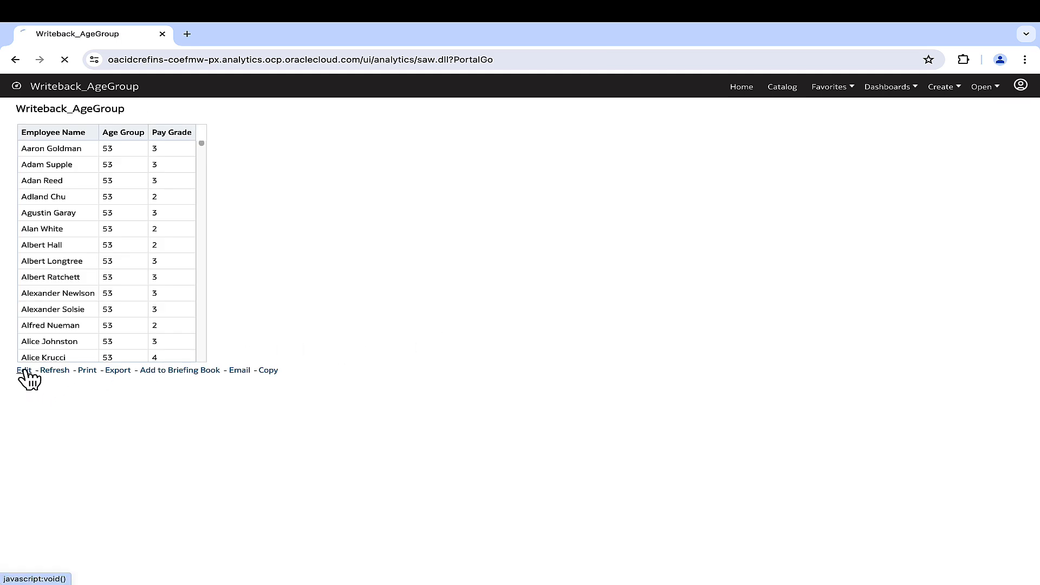
{"action": "left_click", "coordinate": [25, 370]}
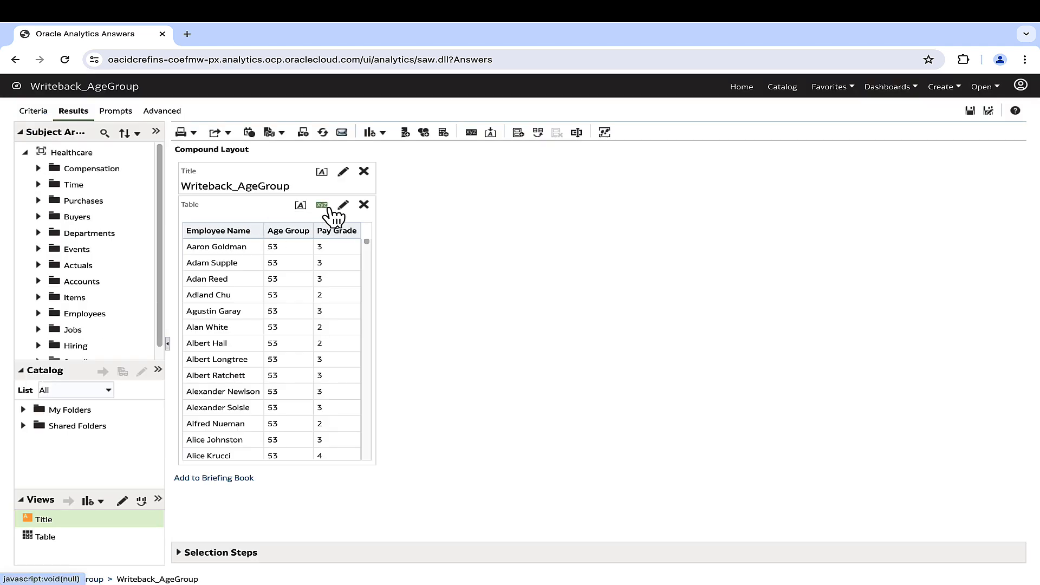
{"action": "left_click", "coordinate": [322, 204]}
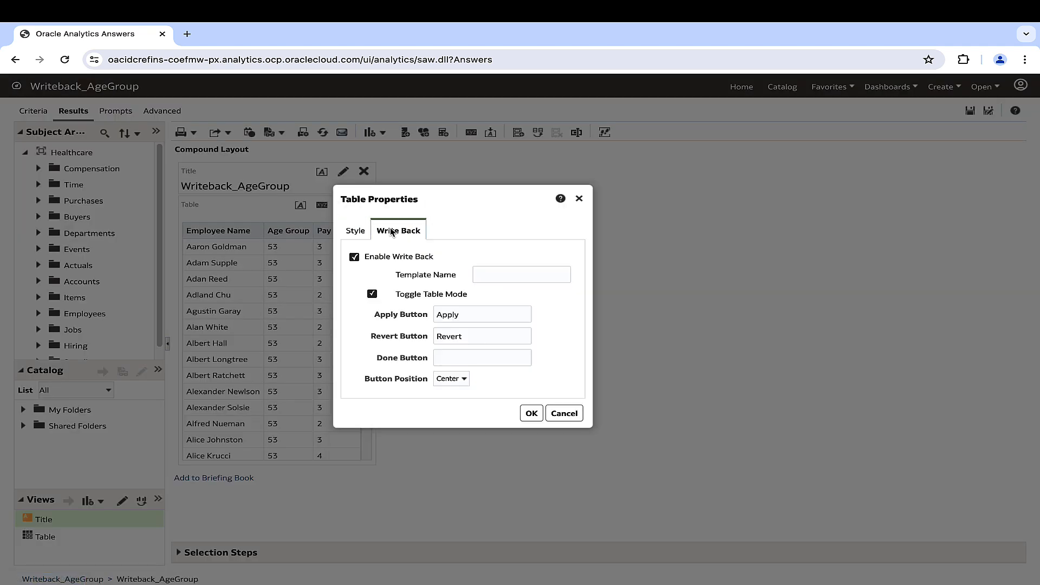
{"action": "left_click", "coordinate": [521, 274]}
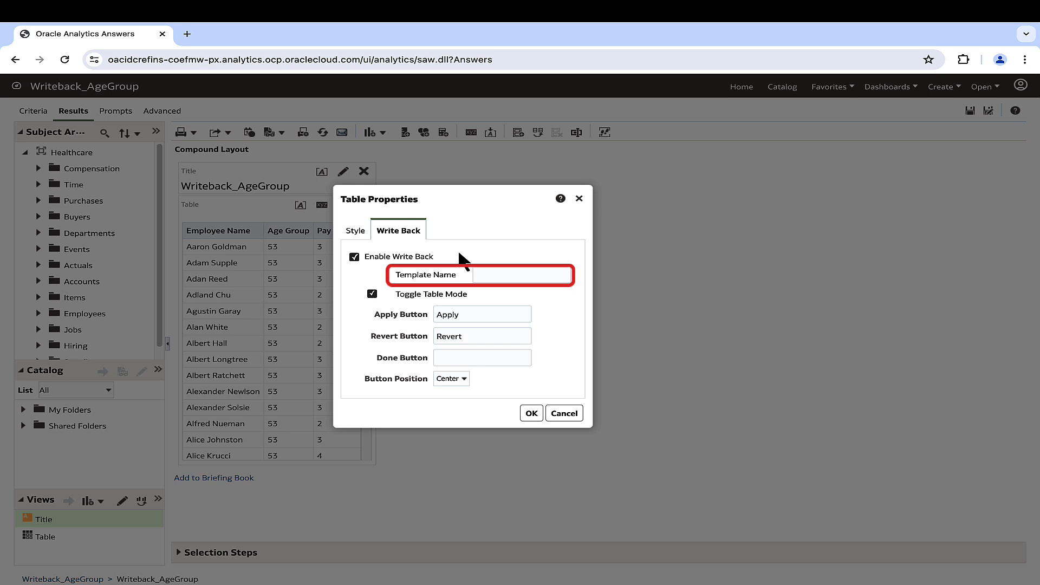
{"action": "left_click", "coordinate": [504, 274]}
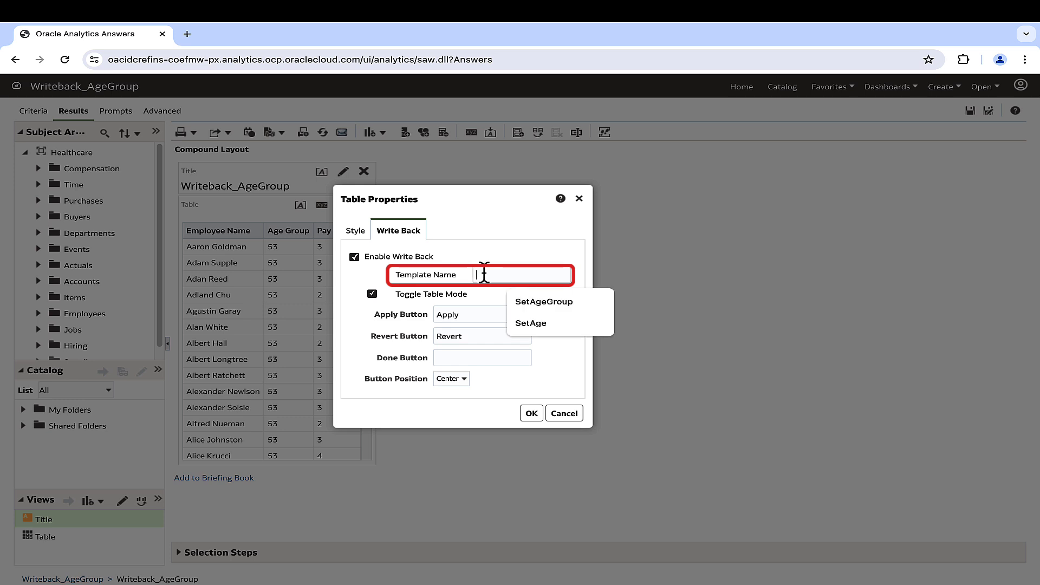
{"action": "left_click", "coordinate": [543, 301]}
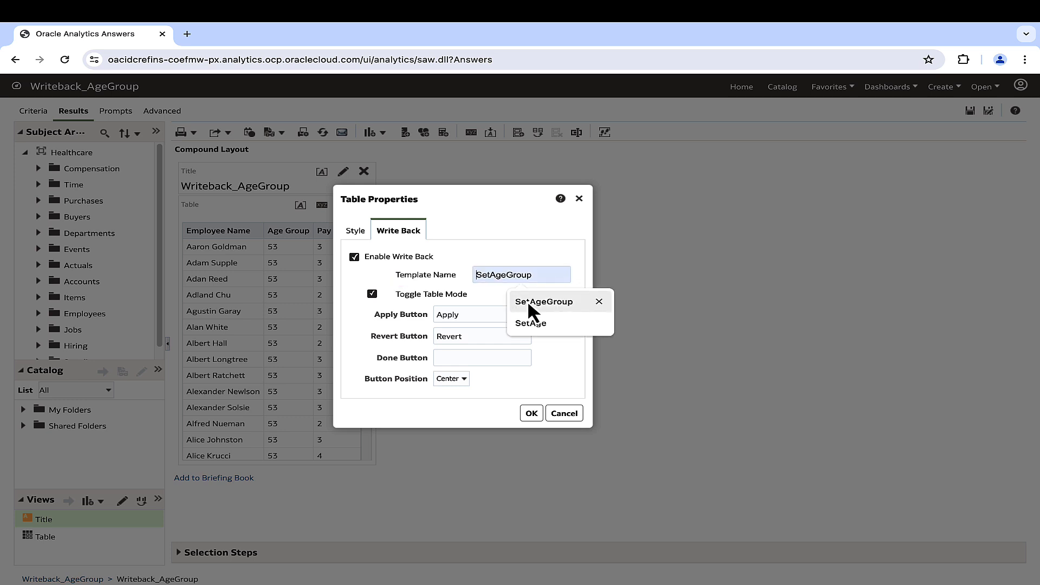
{"action": "left_click", "coordinate": [543, 301]}
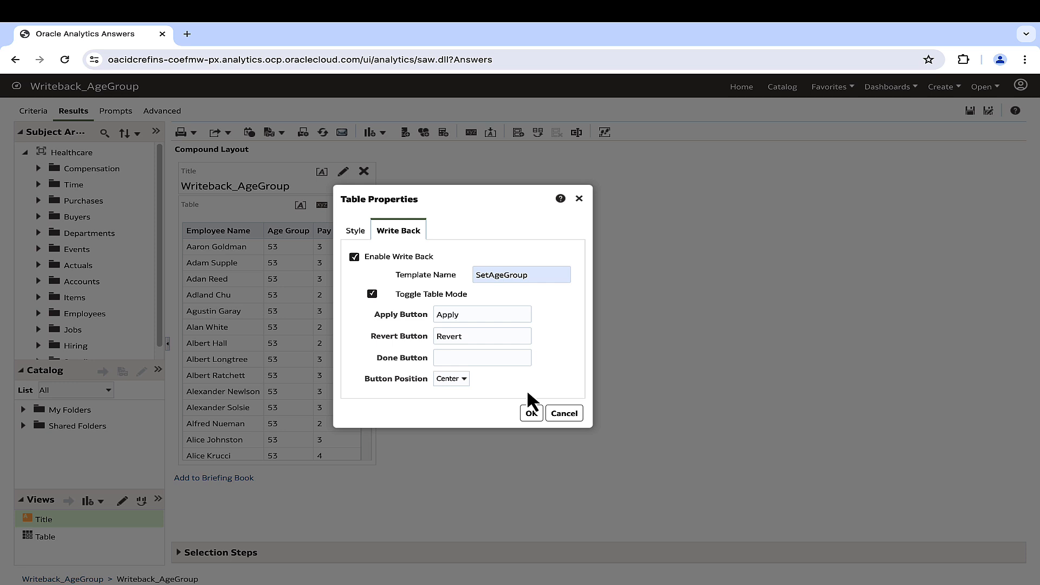
{"action": "left_click", "coordinate": [531, 413]}
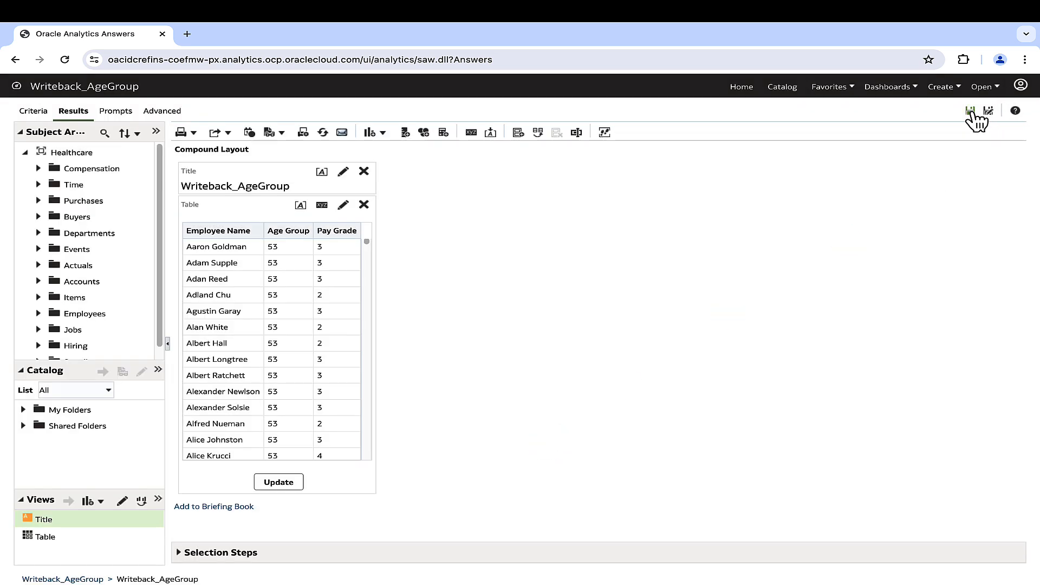
{"action": "left_click", "coordinate": [971, 110]}
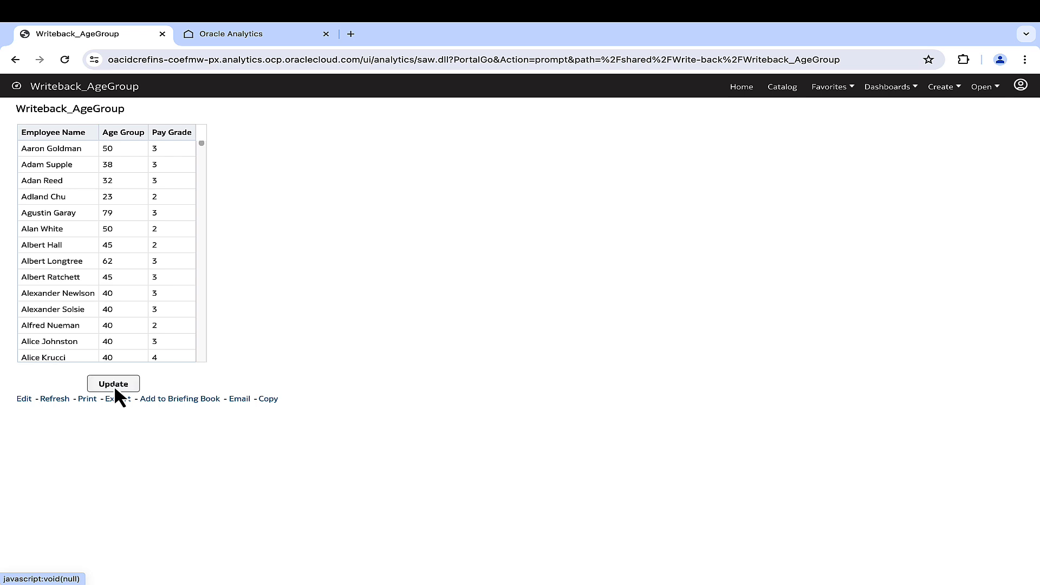
{"action": "left_click", "coordinate": [113, 383]}
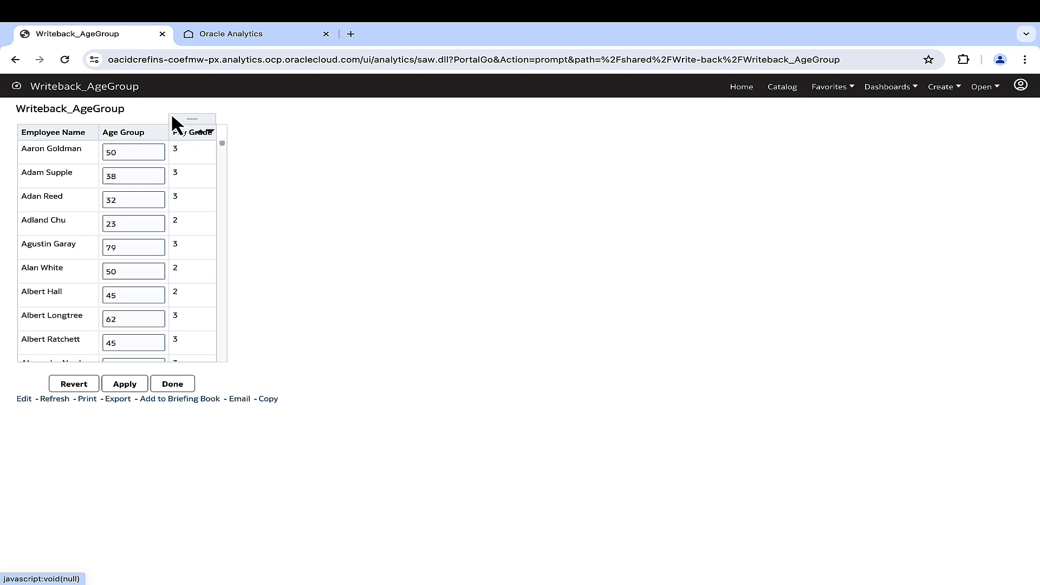
{"action": "left_click", "coordinate": [132, 152]}
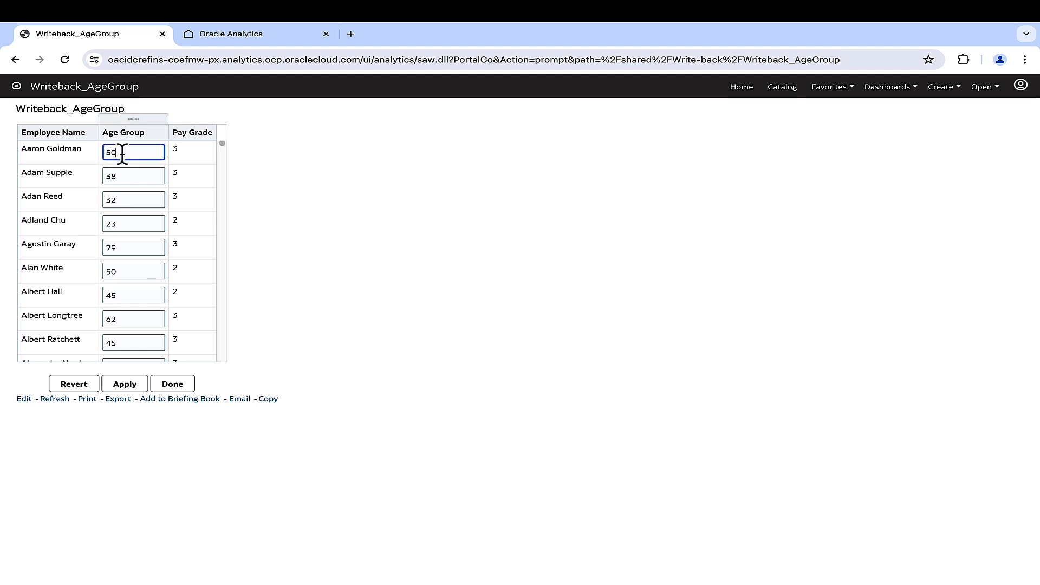
{"action": "type", "text": "35"}
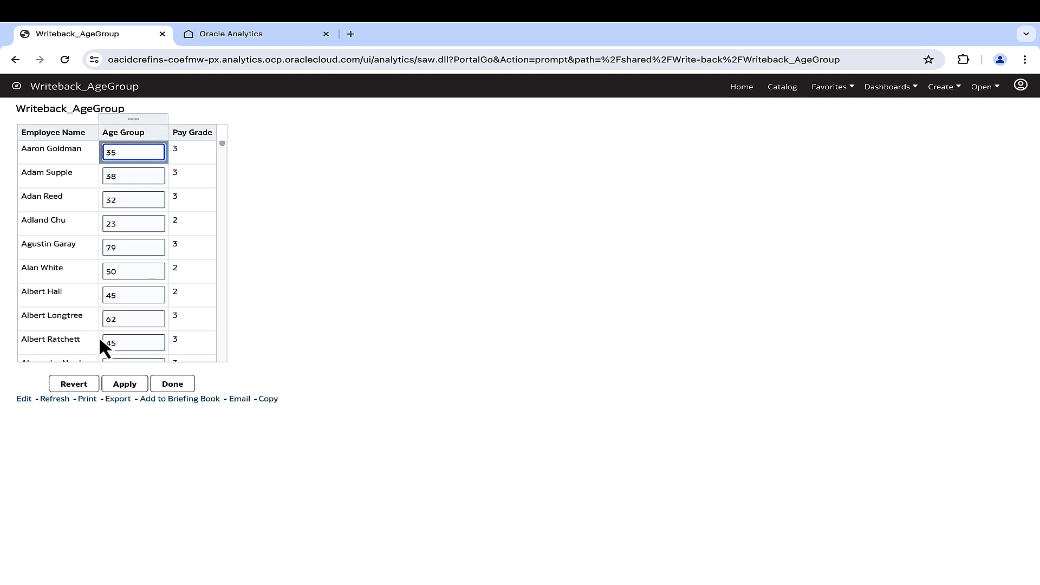
{"action": "left_click", "coordinate": [124, 383]}
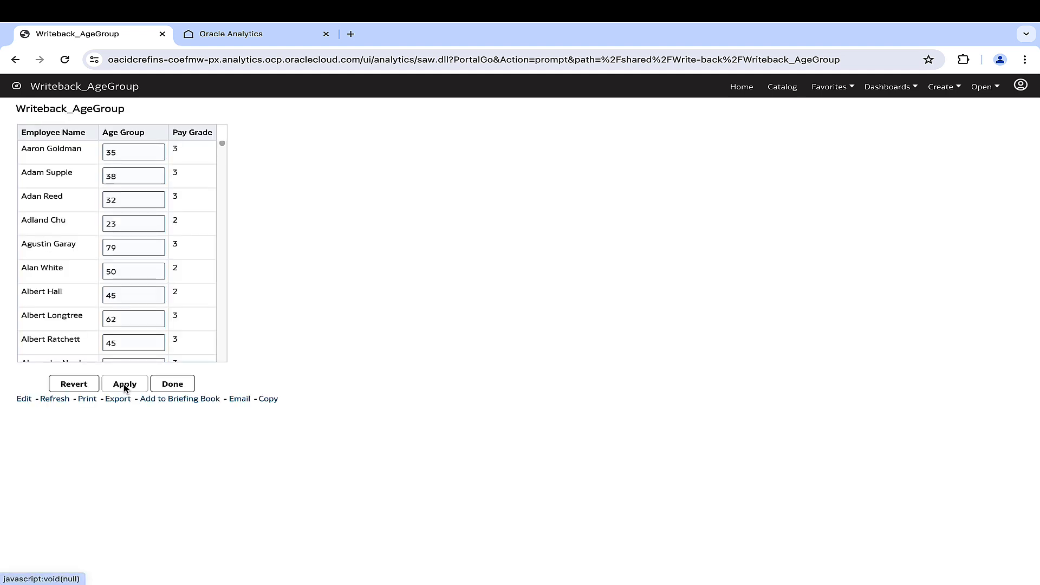
{"action": "left_click", "coordinate": [124, 383]}
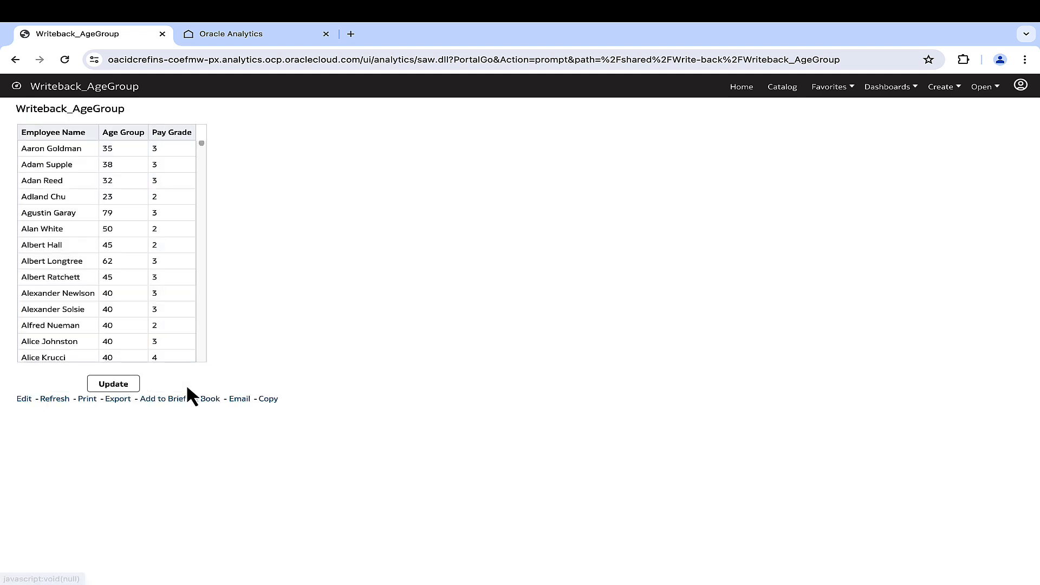
{"action": "left_click", "coordinate": [112, 383]}
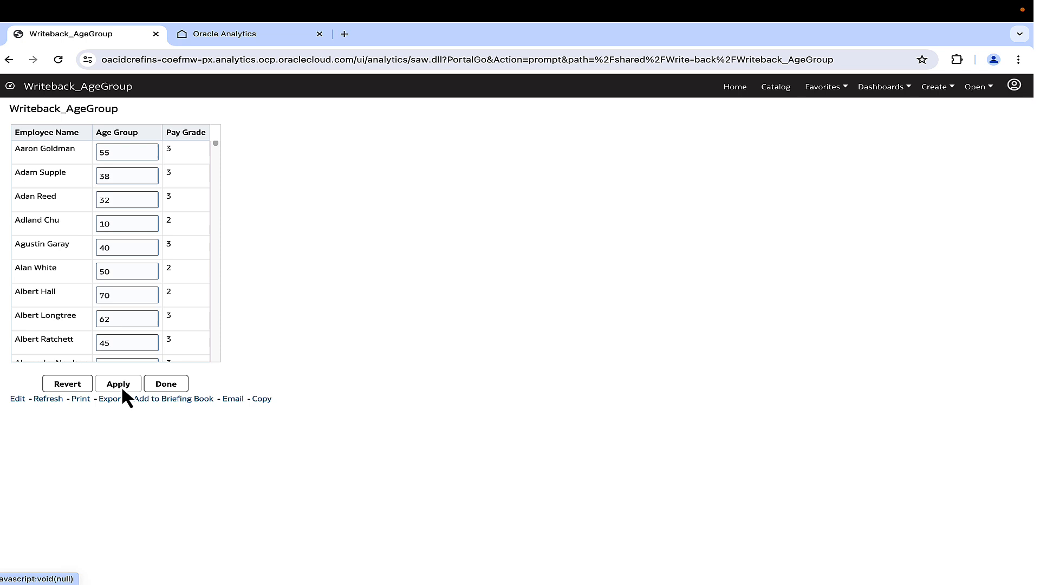
{"action": "triple_click", "coordinate": [127, 223]}
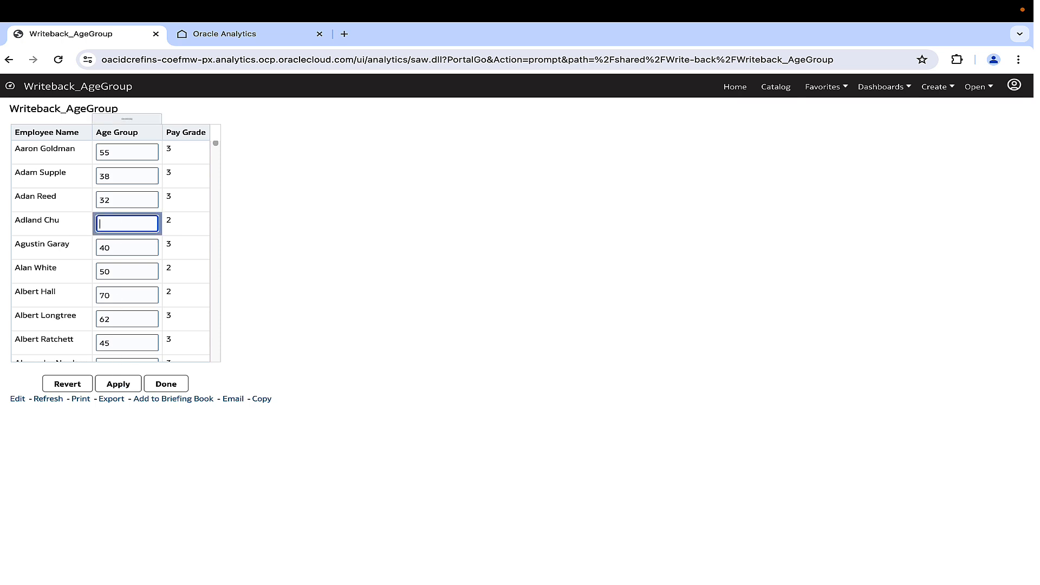
{"action": "left_click", "coordinate": [118, 384]}
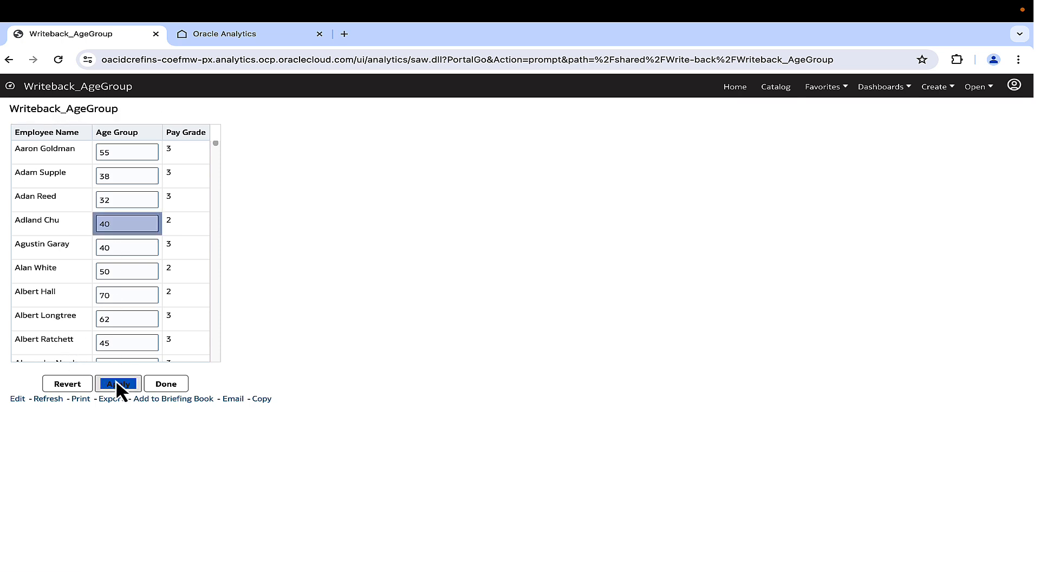
{"action": "left_click", "coordinate": [117, 383]}
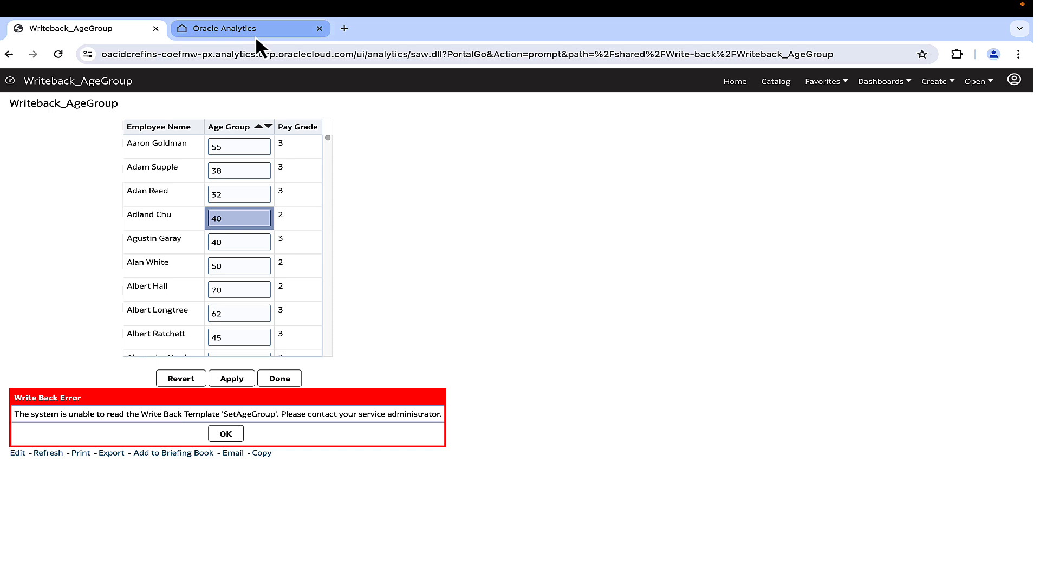
- Replace the stray %20 before xmlns with a space in the WriteBack Template XML, apply it, and return to the analysis
{"action": "left_click", "coordinate": [226, 28]}
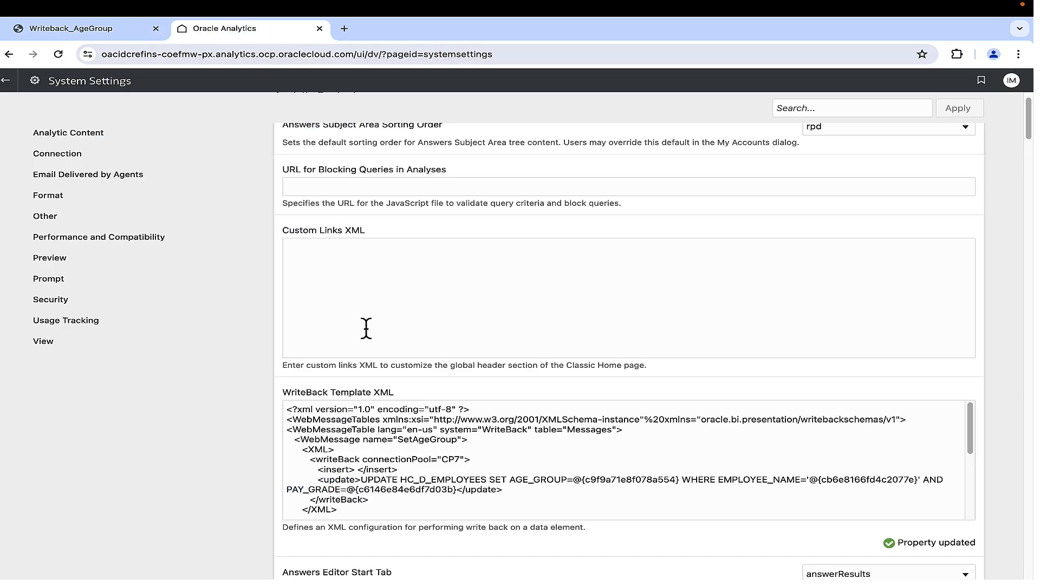
{"action": "scroll", "scroll_direction": "down", "scroll_amount": 3}
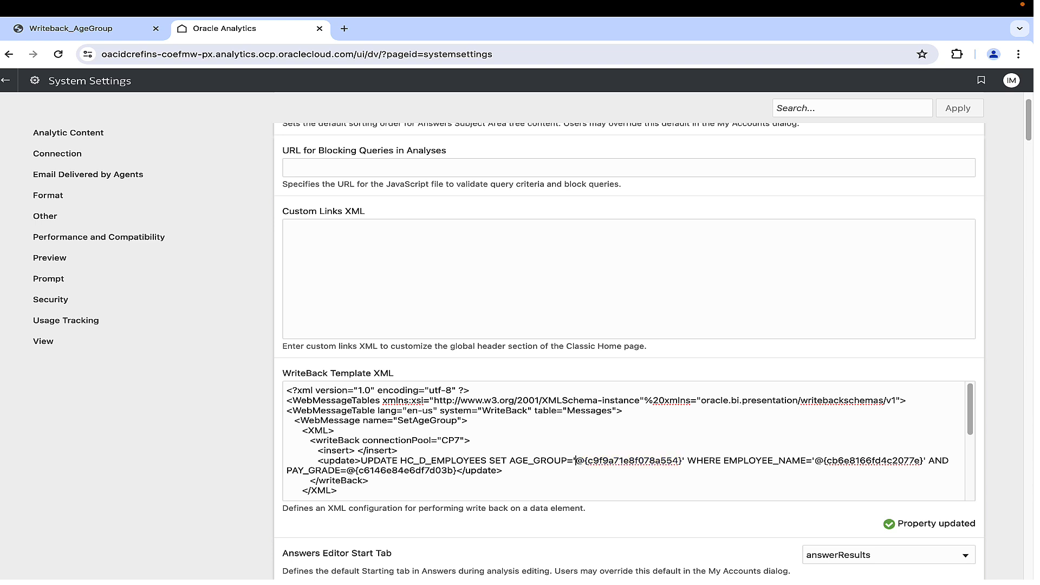
{"action": "double_click", "coordinate": [668, 401]}
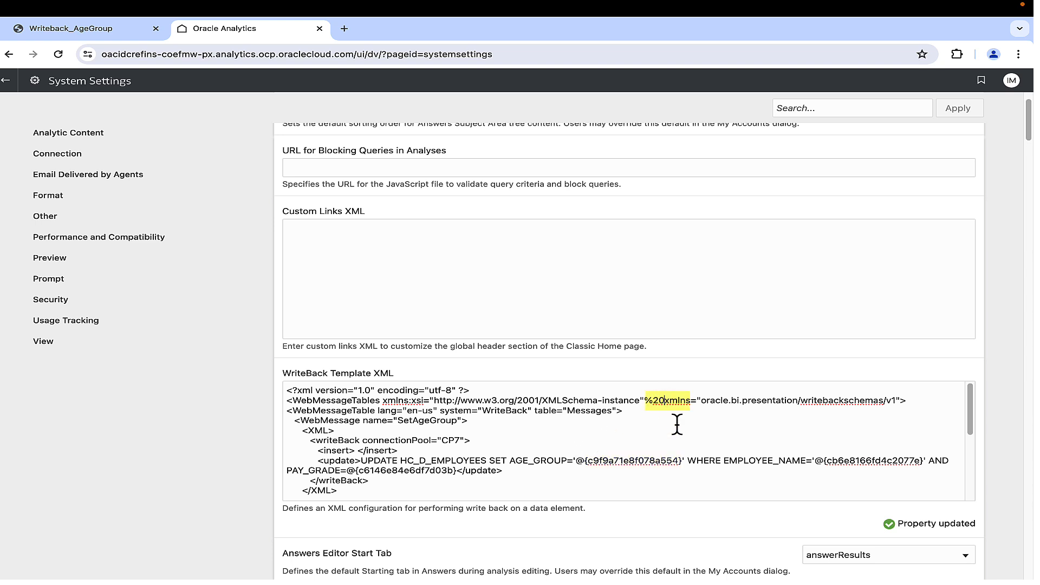
{"action": "mouse_move", "coordinate": [677, 441]}
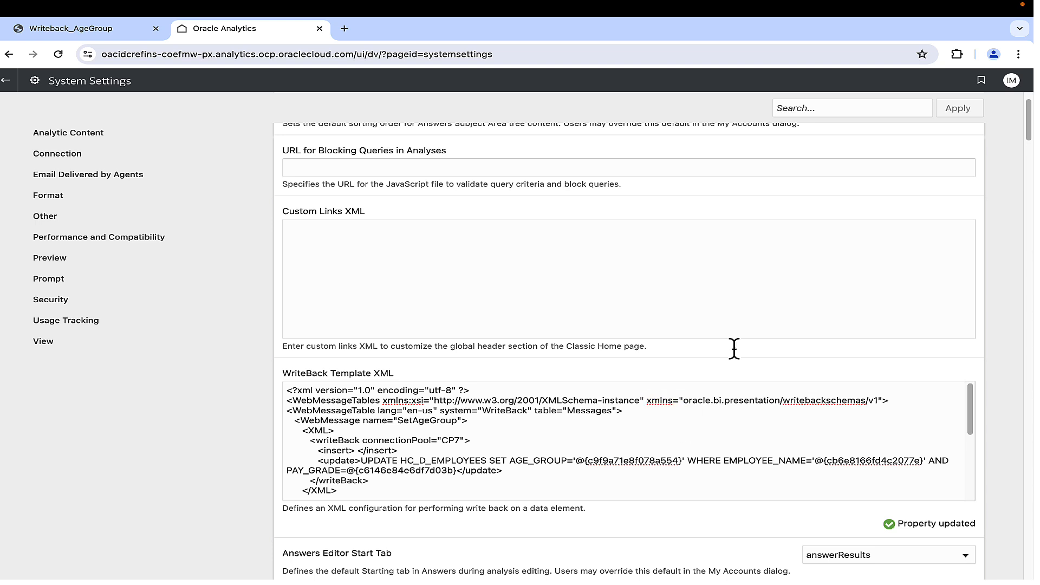
{"action": "left_click", "coordinate": [958, 108]}
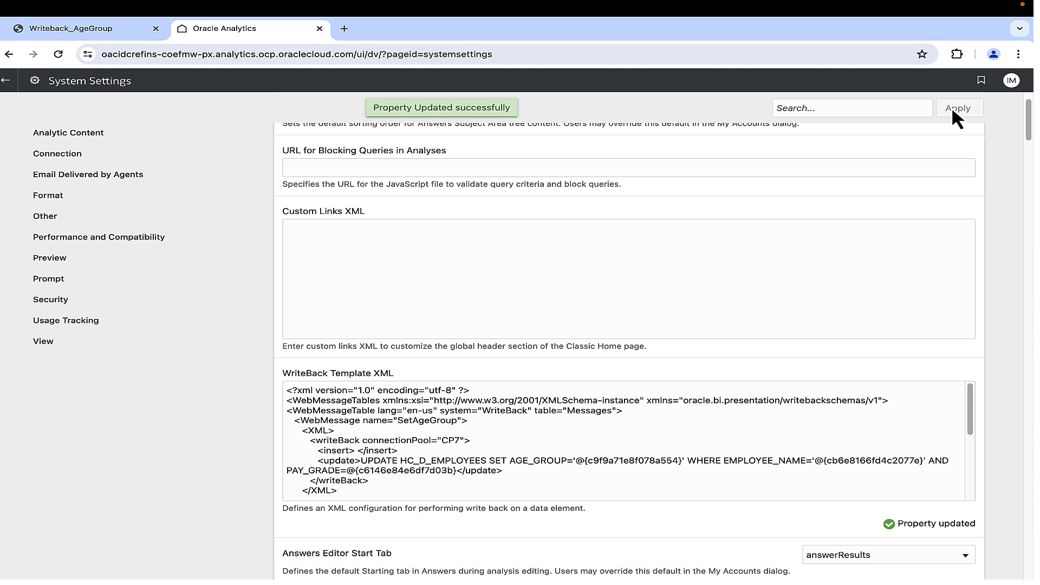
{"action": "left_click", "coordinate": [85, 29]}
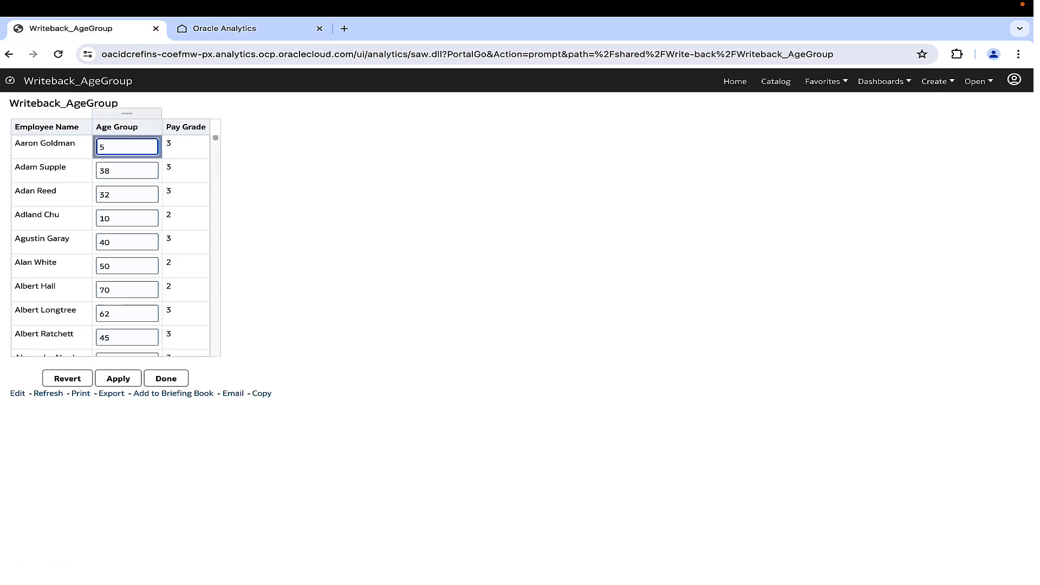
- Check the SetAgeGroup message name in the template XML against the analysis
{"action": "left_click", "coordinate": [118, 378]}
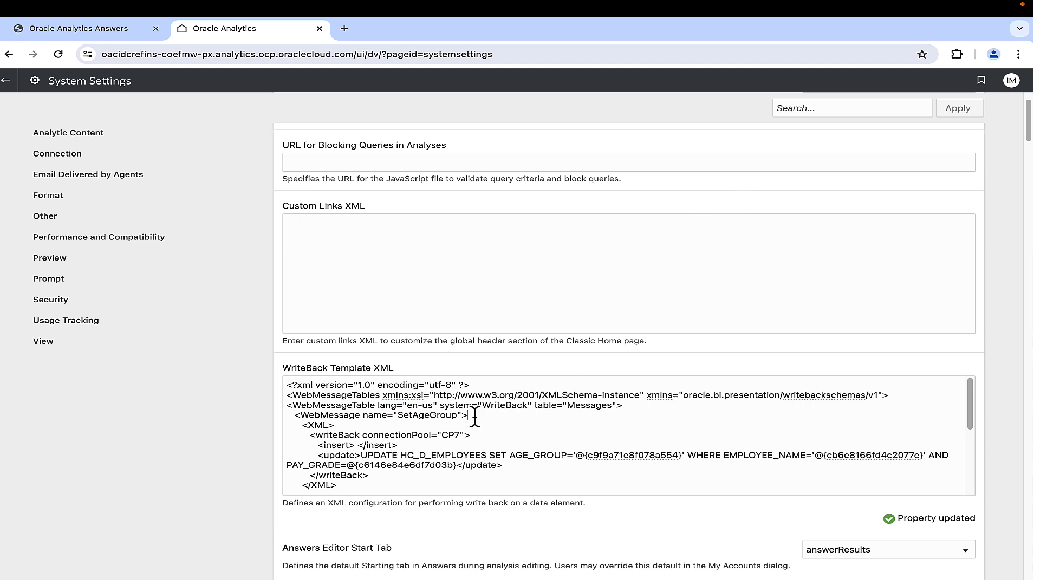
{"action": "double_click", "coordinate": [425, 416]}
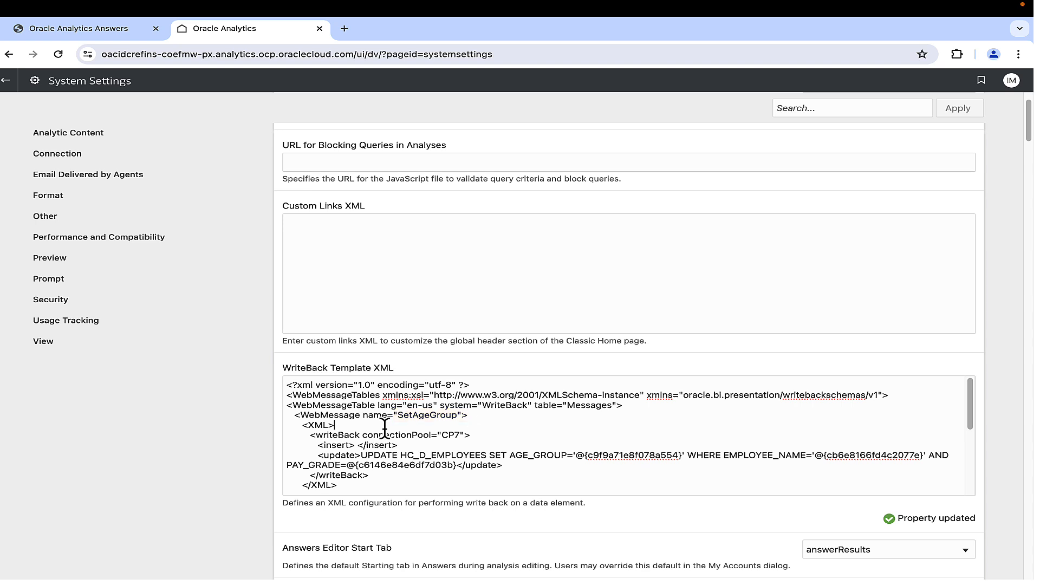
{"action": "mouse_move", "coordinate": [189, 152]}
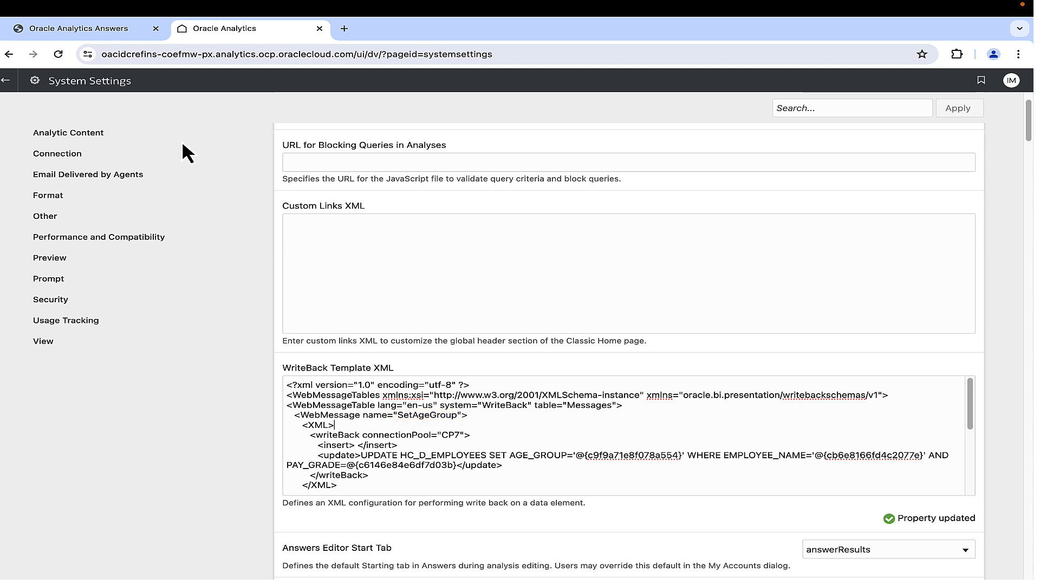
{"action": "left_click", "coordinate": [79, 29]}
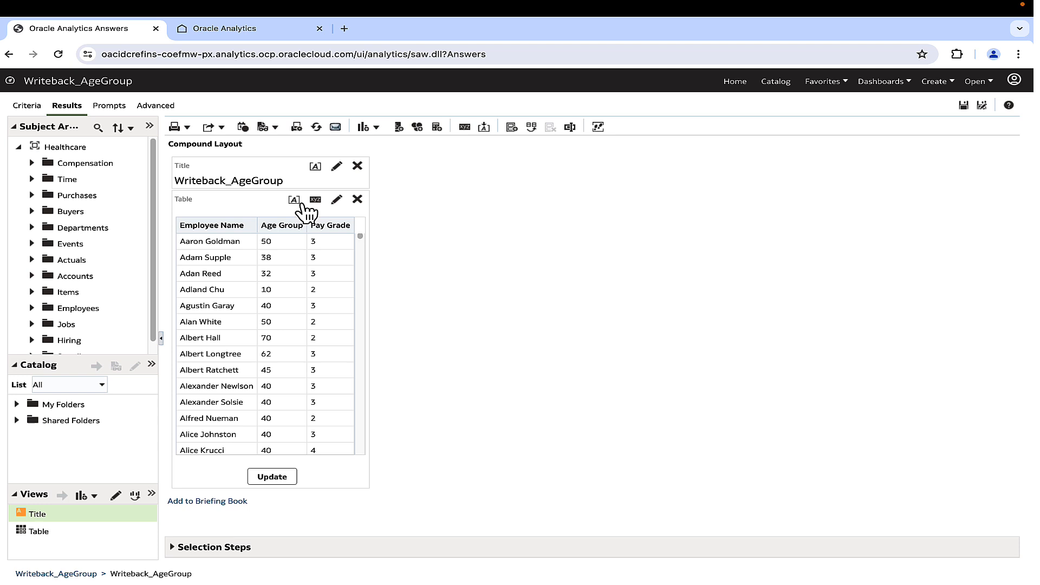
- Set SetAgeGroup as the age-group table's write-back template name and confirm
{"action": "left_click", "coordinate": [336, 199]}
{"action": "type", "text": "SetAge"}
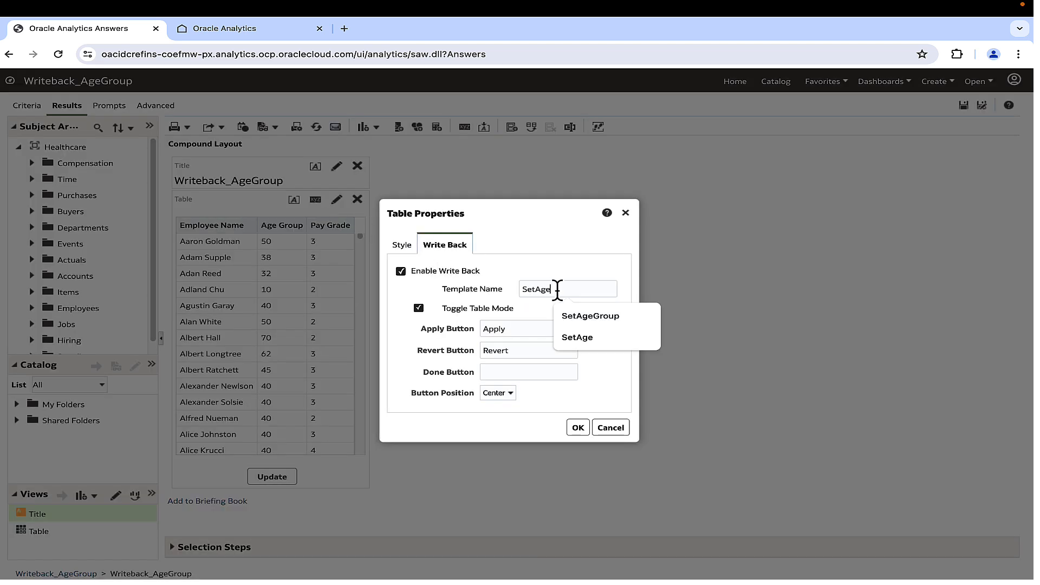
{"action": "left_click", "coordinate": [589, 315]}
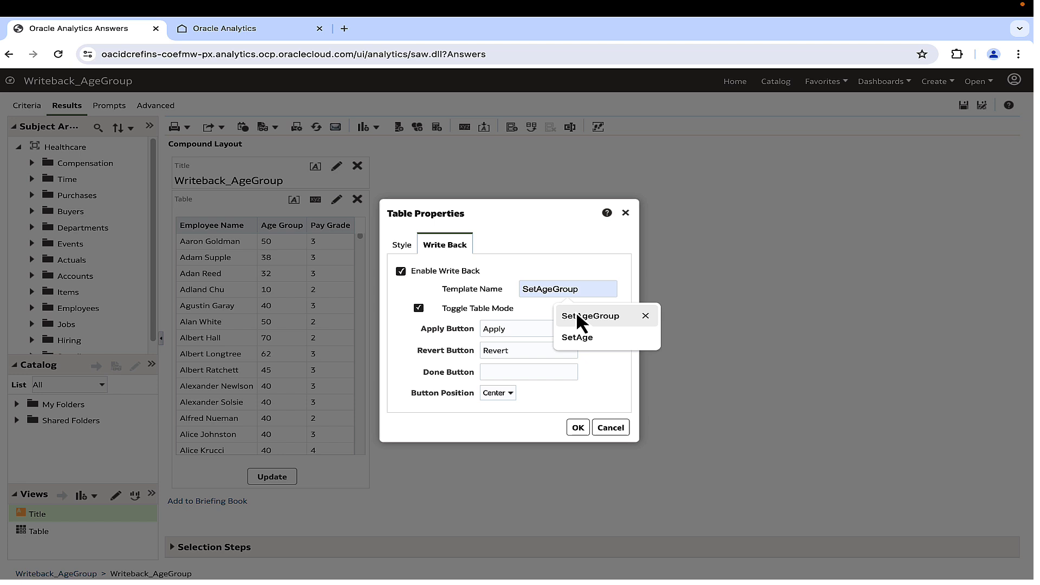
{"action": "left_click", "coordinate": [577, 426]}
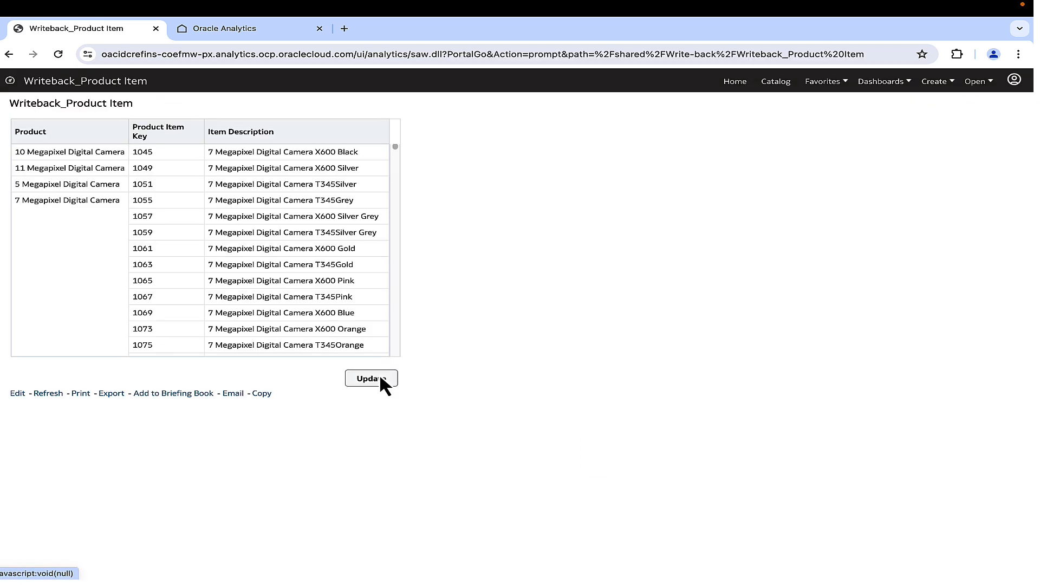
- Confirm Enable Write Back on the Product column of the product item report, then return to System Settings
{"action": "left_click", "coordinate": [371, 378]}
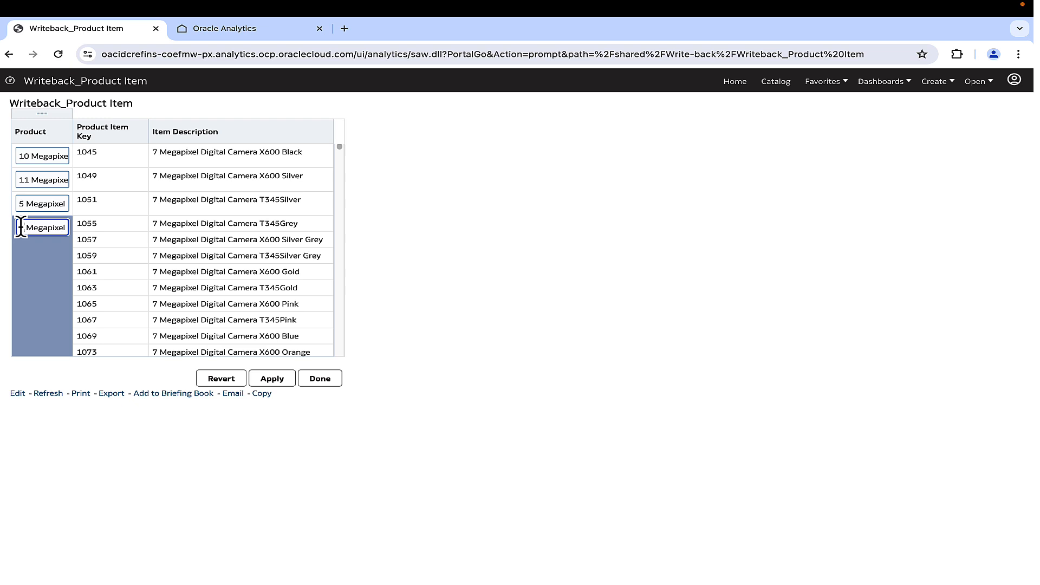
{"action": "type", "text": "6"}
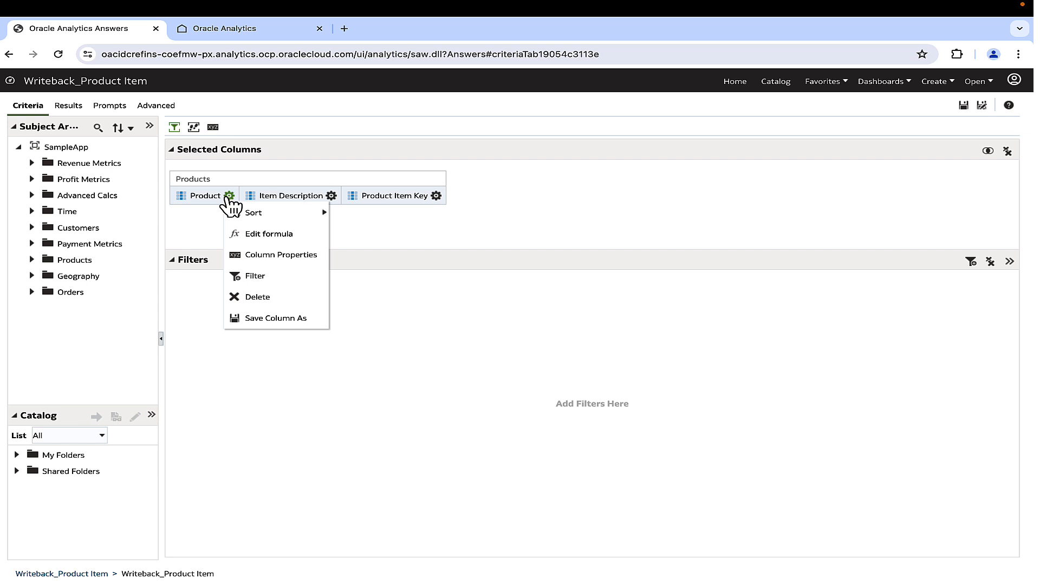
{"action": "left_click", "coordinate": [281, 254]}
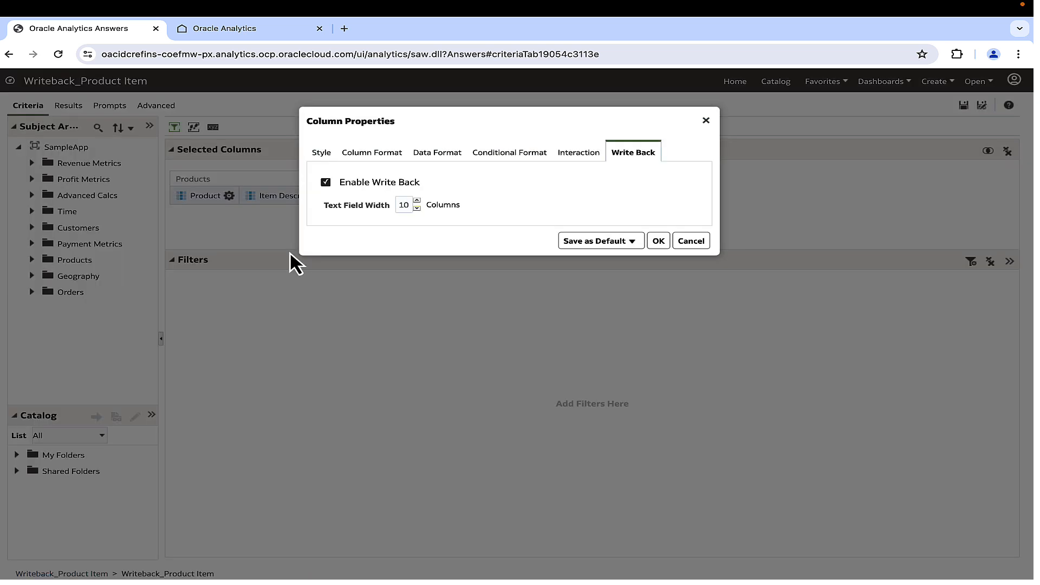
{"action": "left_click", "coordinate": [250, 28]}
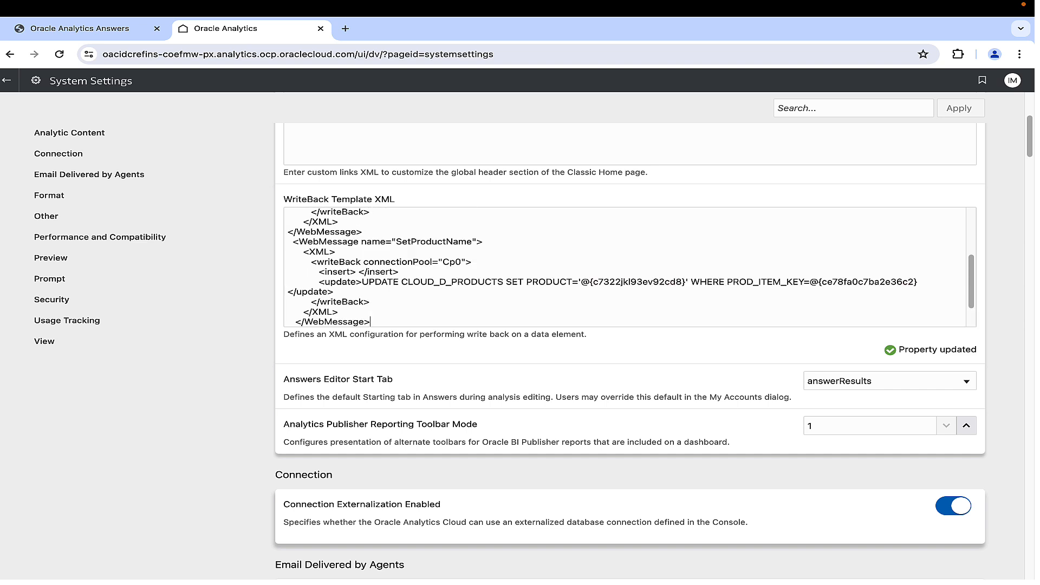
- Overwrite SetProductName's PRODUCT column ID with ce3247e91297bbc7 and apply the template
{"action": "scroll", "scroll_direction": "down", "scroll_amount": 3}
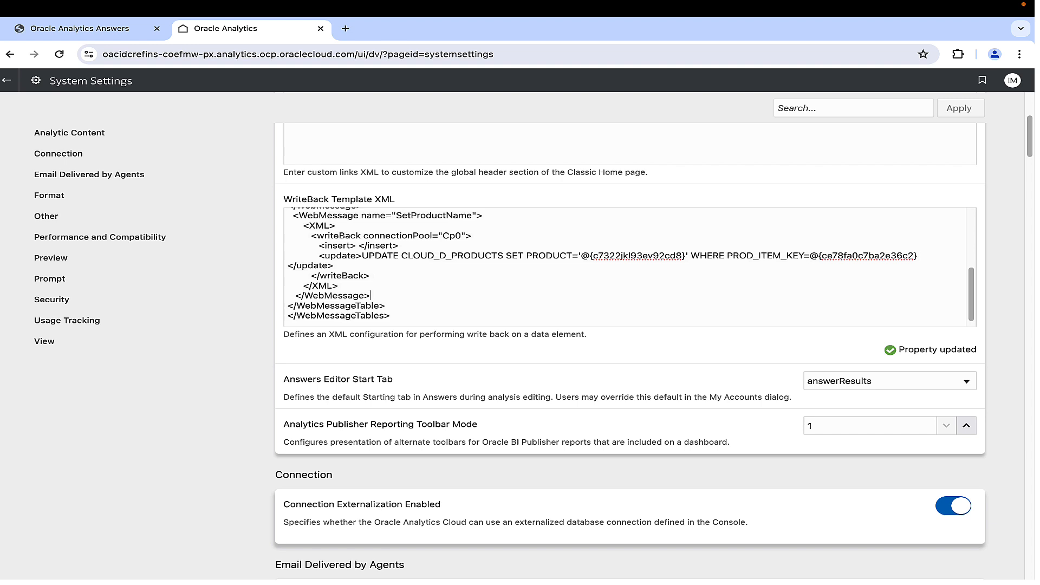
{"action": "scroll", "scroll_direction": "up", "scroll_amount": 3}
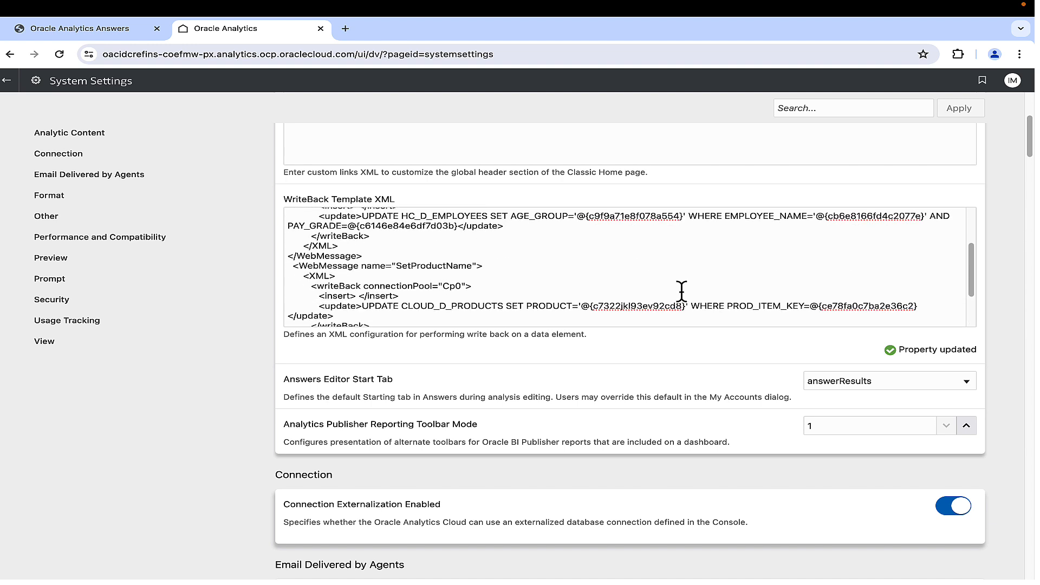
{"action": "mouse_move", "coordinate": [401, 266]}
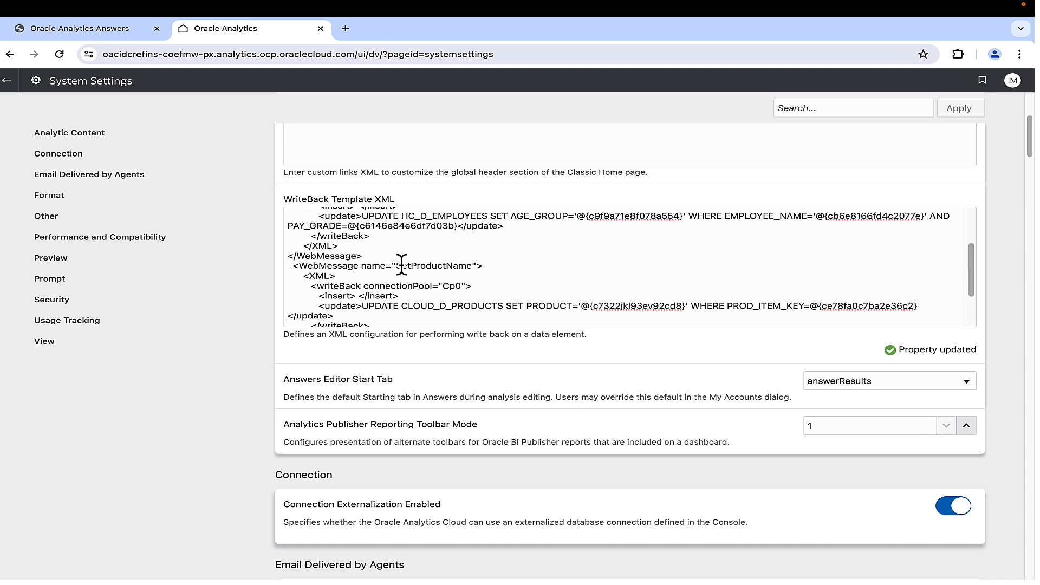
{"action": "double_click", "coordinate": [436, 265]}
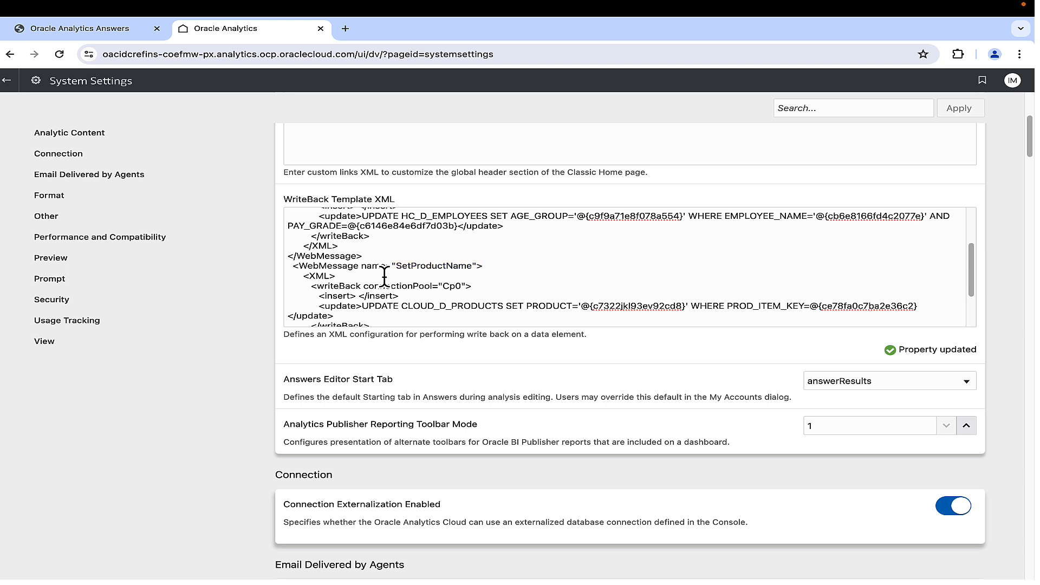
{"action": "scroll", "scroll_direction": "down", "scroll_amount": 3}
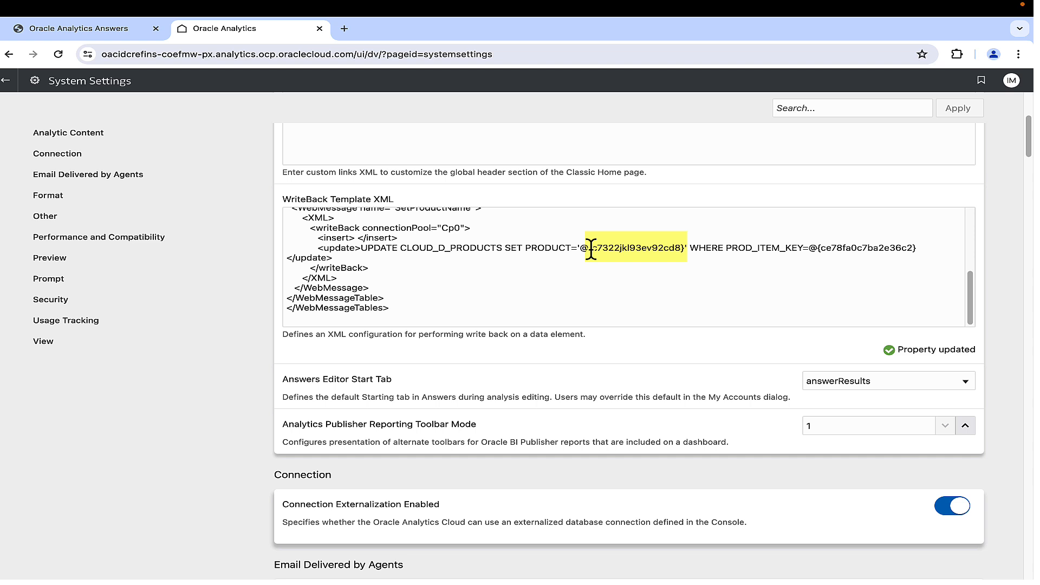
{"action": "type", "text": "ce3247e91297bbc7"}
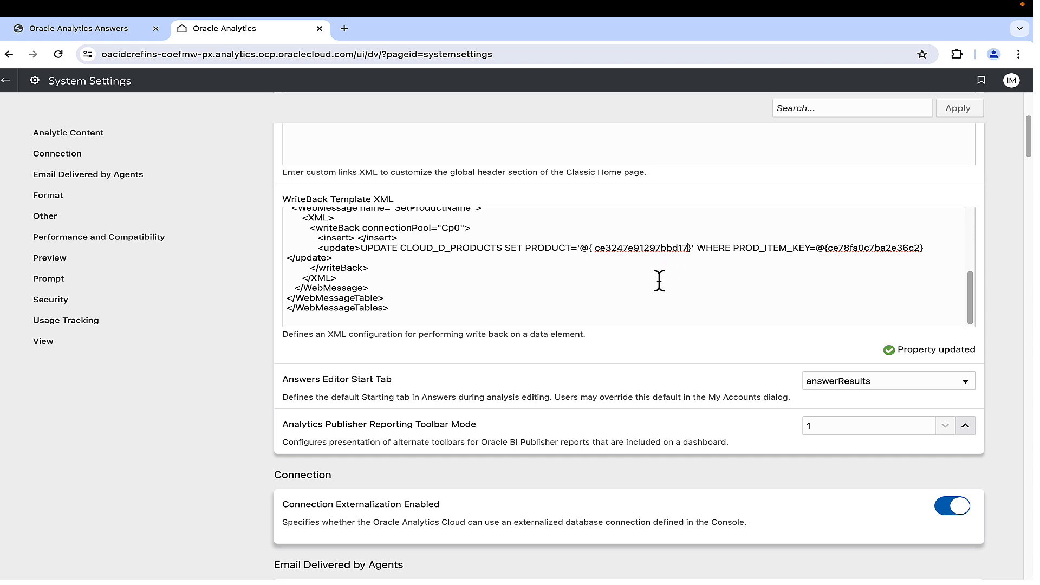
{"action": "scroll", "scroll_direction": "up", "scroll_amount": 3}
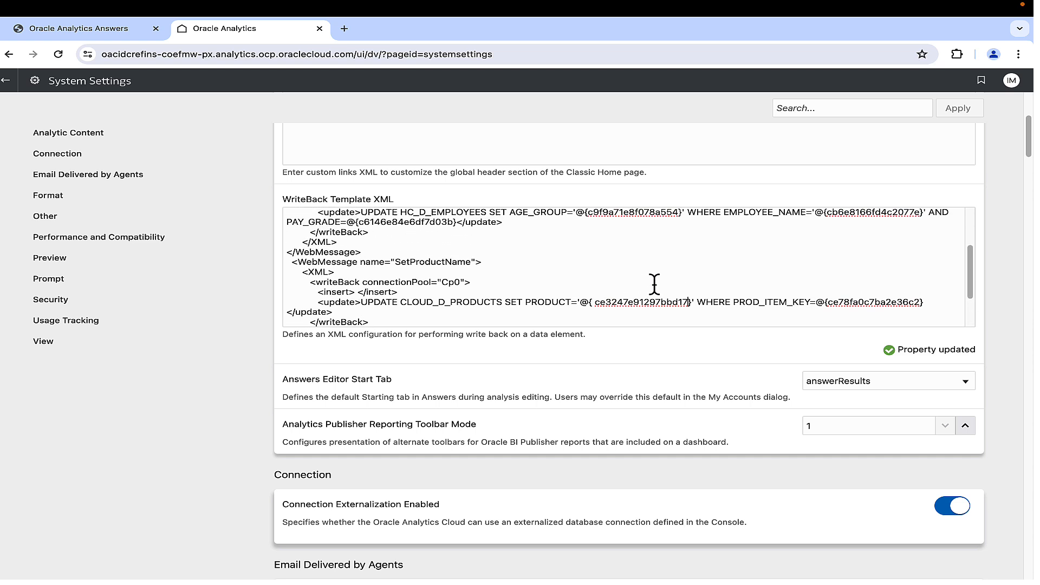
{"action": "mouse_move", "coordinate": [972, 125]}
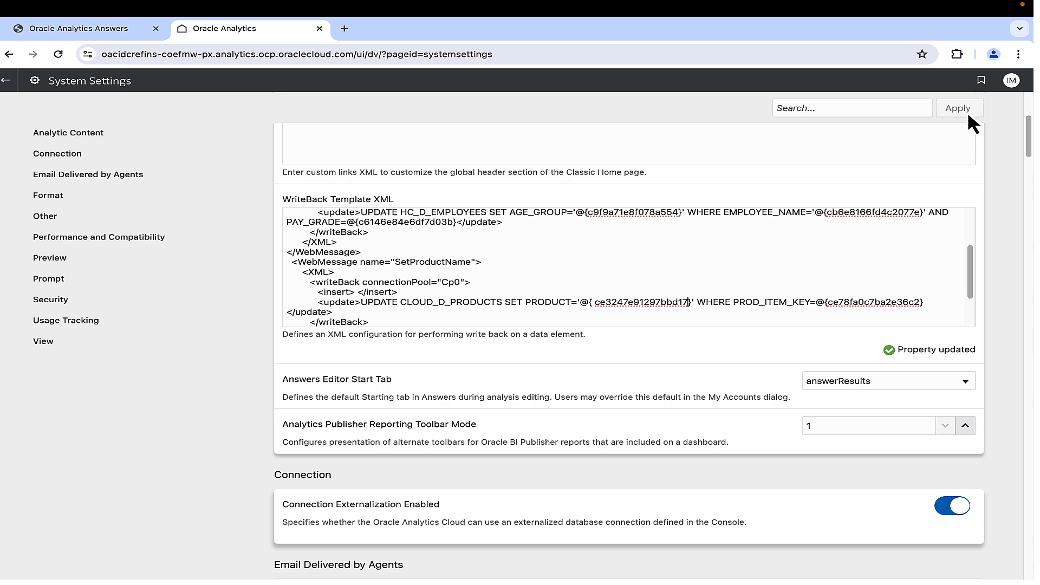
{"action": "left_click", "coordinate": [78, 28]}
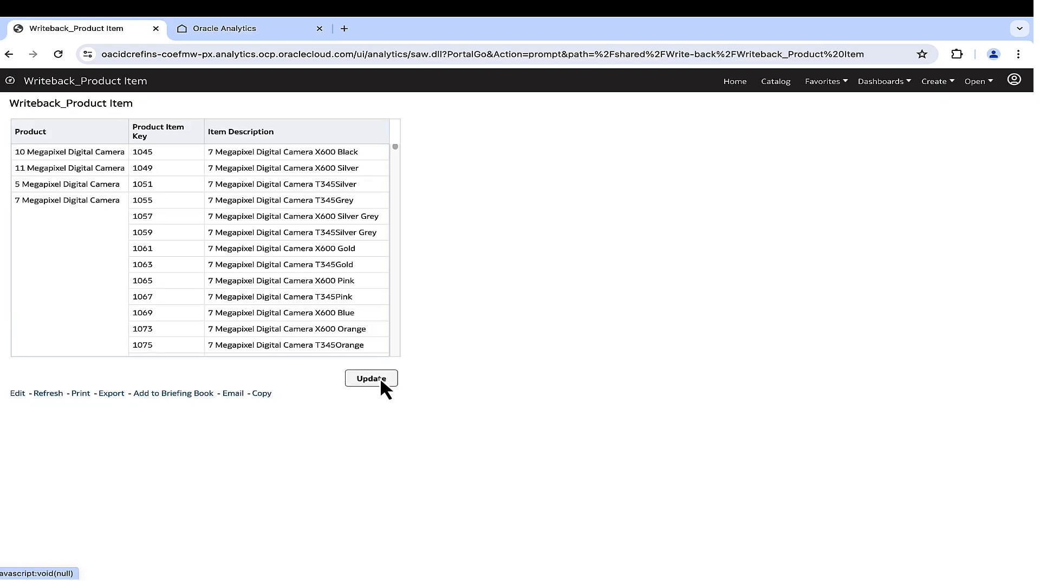
- Retry editing a product name, then set SetProductName's connectionPool to CP0
{"action": "left_click", "coordinate": [370, 378]}
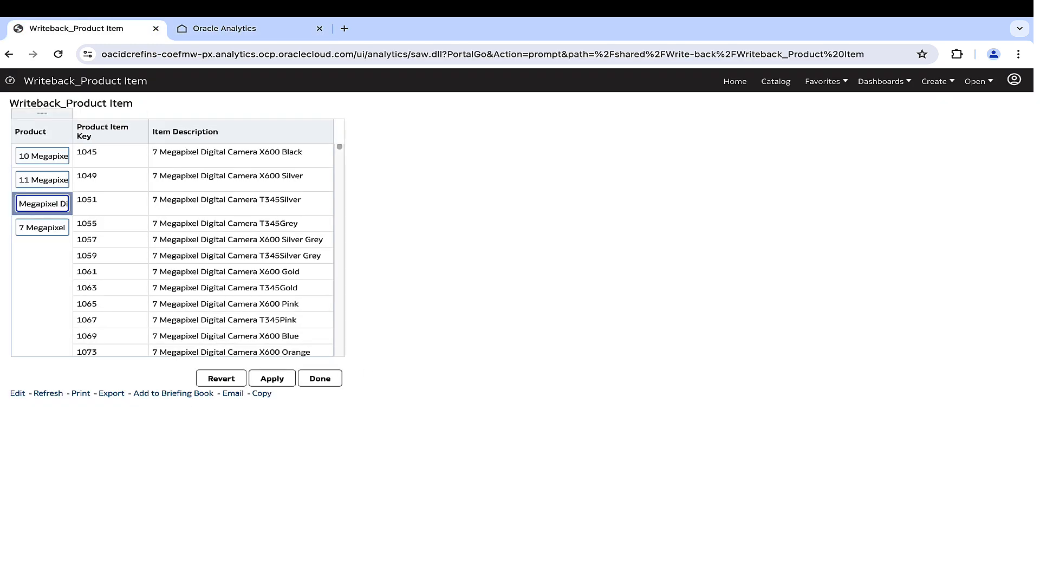
{"action": "left_click", "coordinate": [271, 378]}
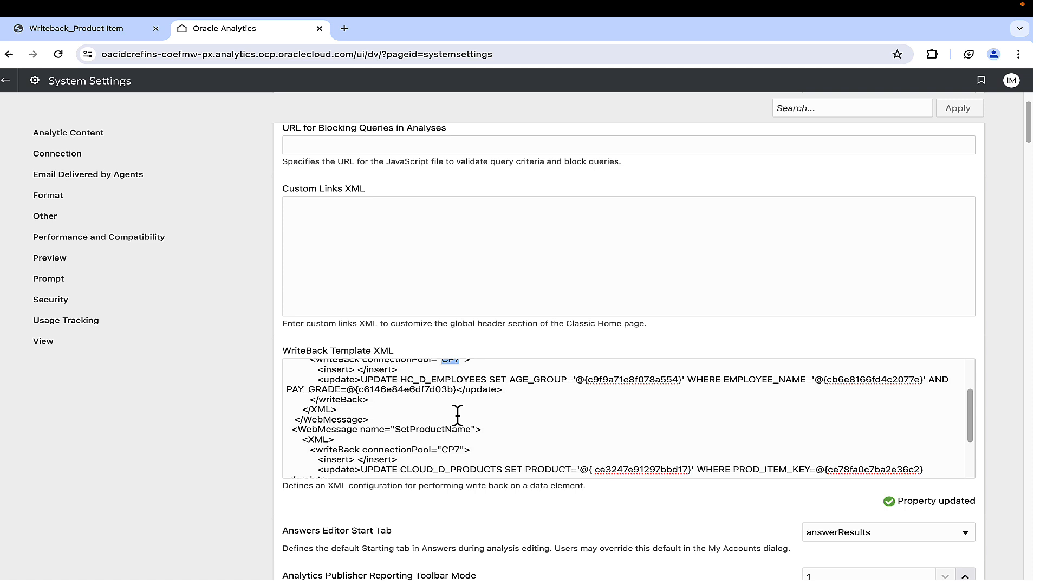
{"action": "scroll", "scroll_direction": "down", "scroll_amount": 3}
{"action": "type", "text": "0"}
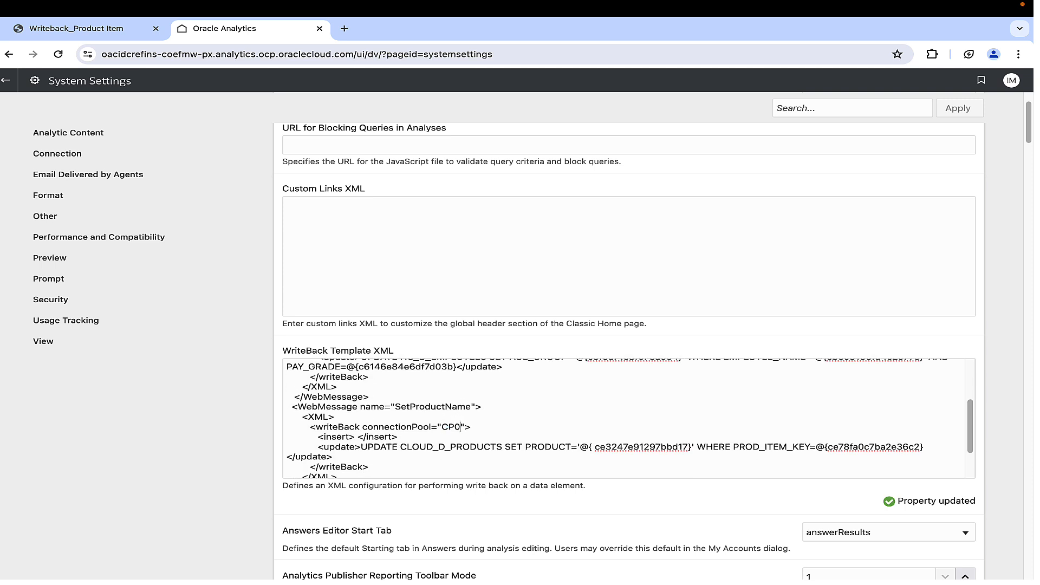
{"action": "left_click", "coordinate": [313, 575]}
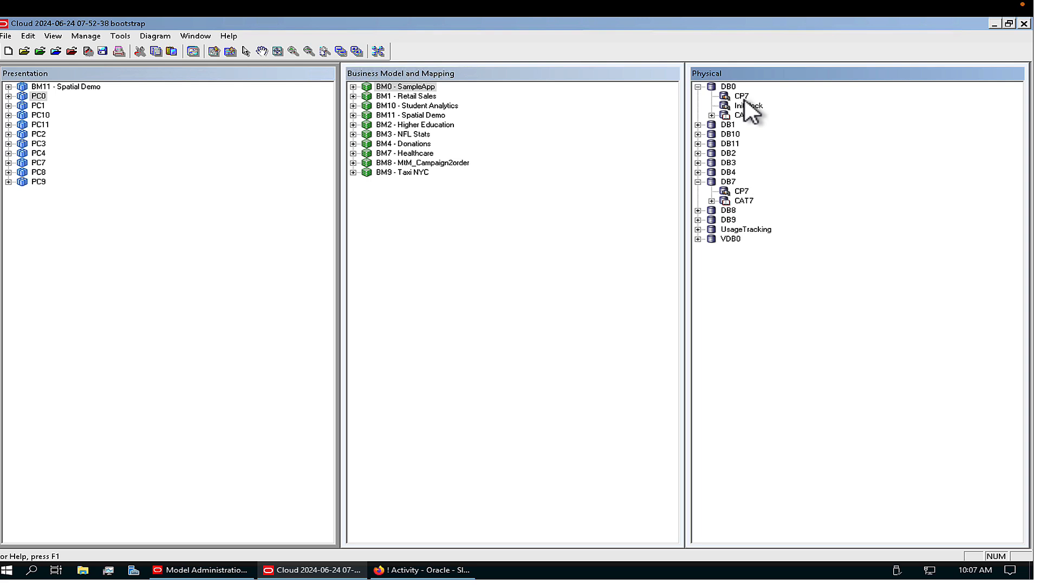
- Rename DB0's CP7 connection pool to CP0 and confirm
{"action": "left_click", "coordinate": [741, 190]}
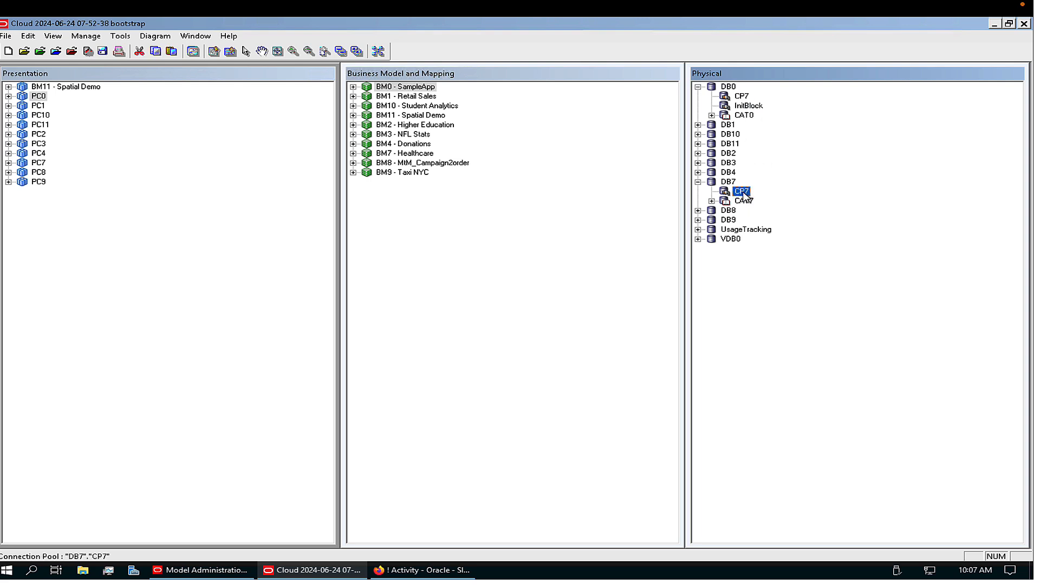
{"action": "mouse_move", "coordinate": [749, 110]}
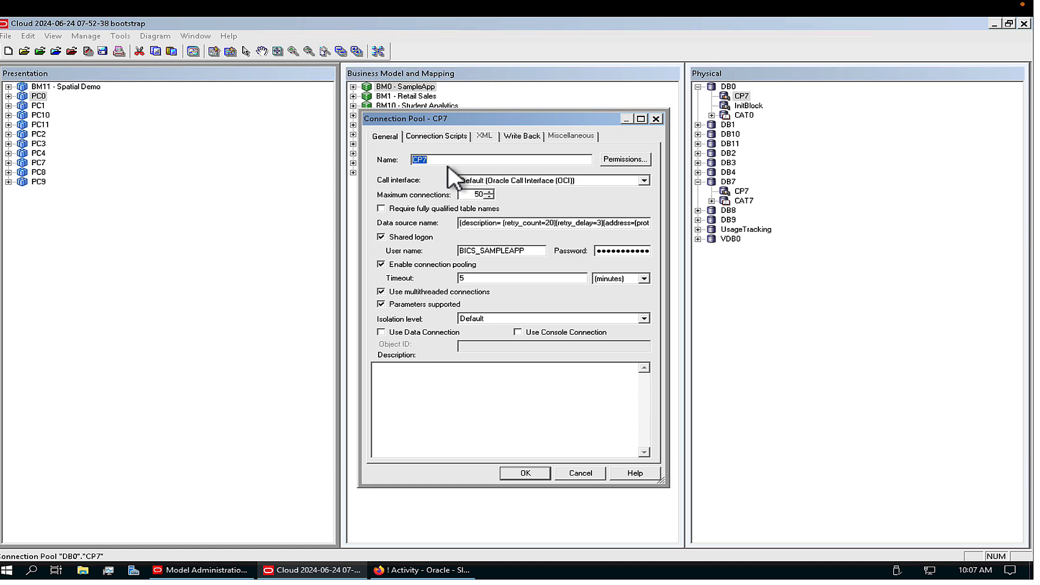
{"action": "key", "text": "Backspace"}
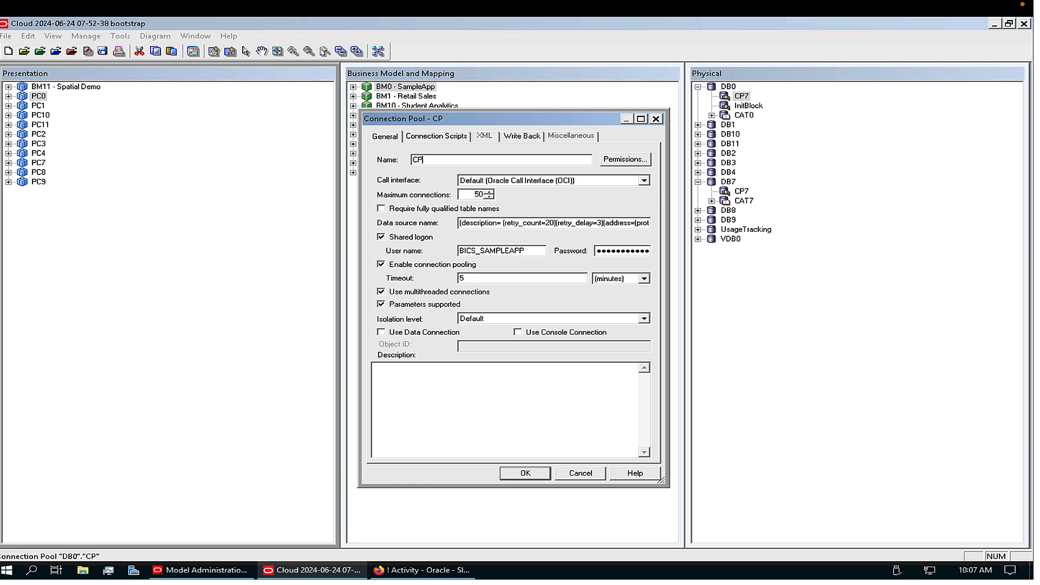
{"action": "left_click", "coordinate": [523, 473]}
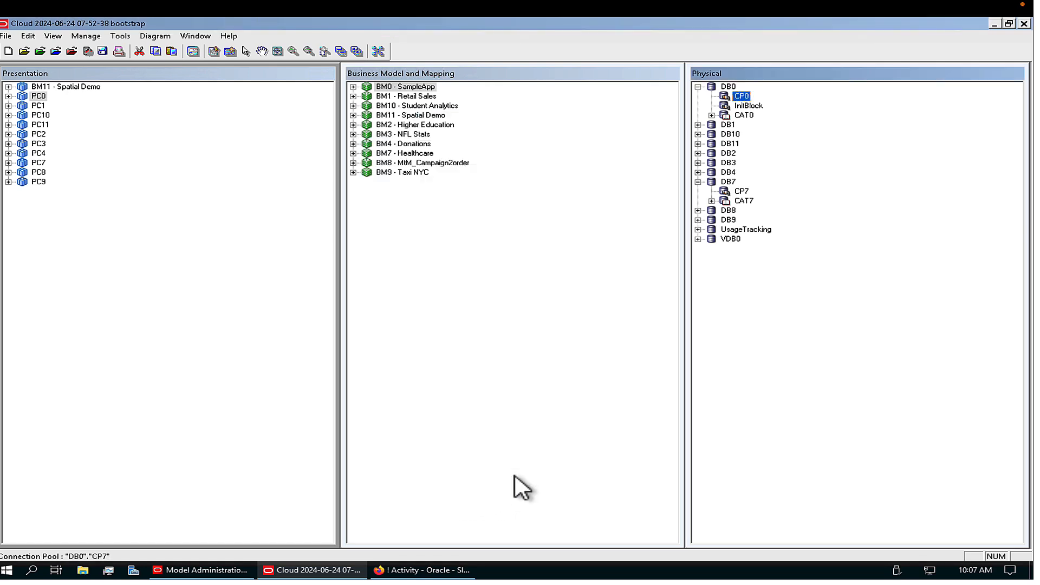